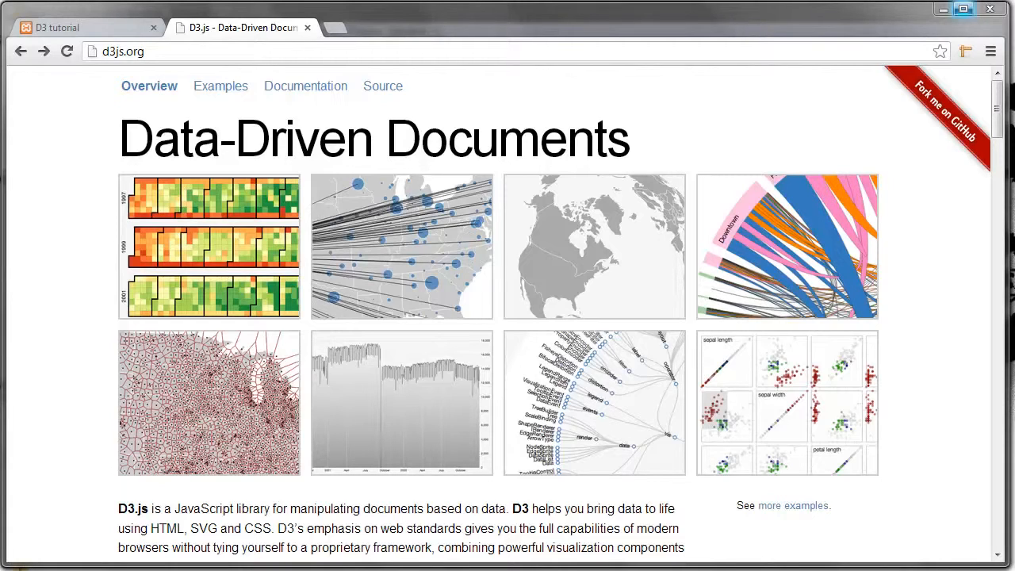
mouse_move(833, 83)
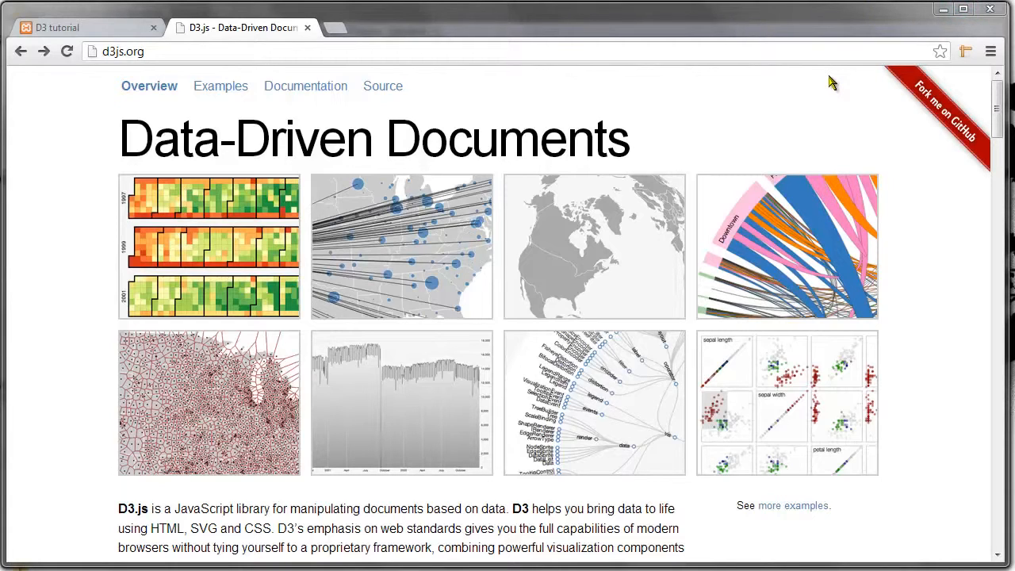
mouse_move(131, 154)
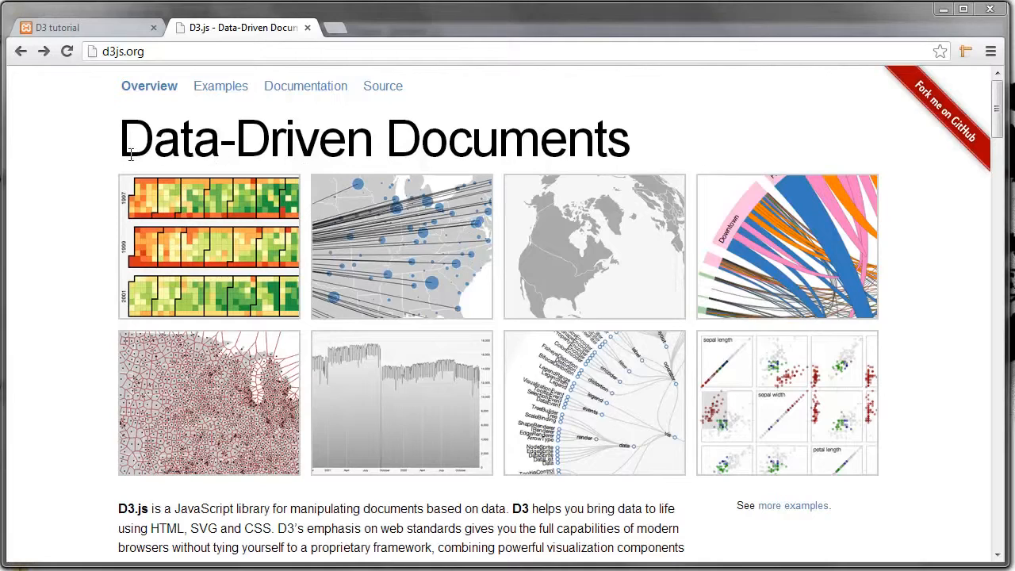
mouse_move(708, 150)
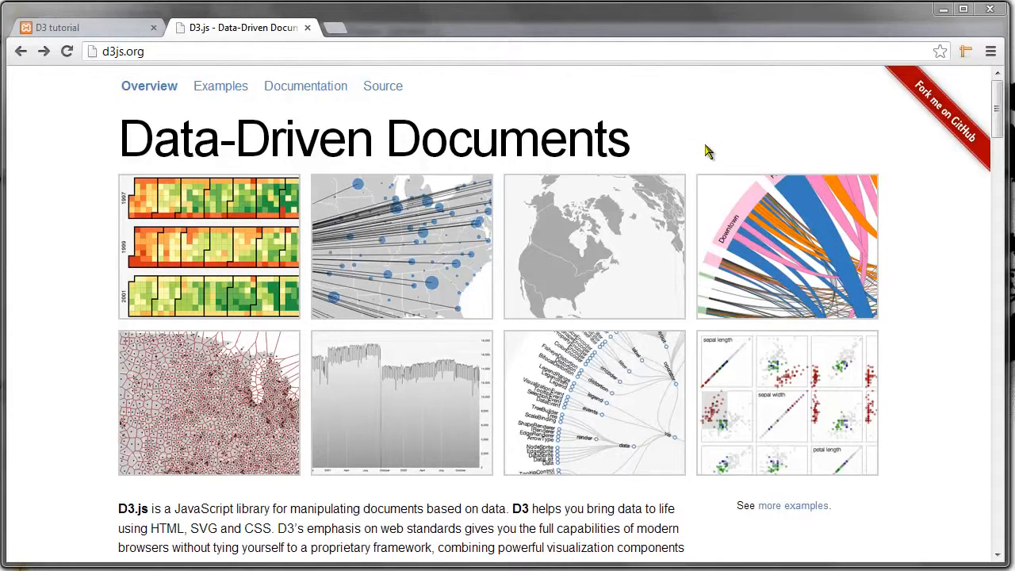
mouse_move(547, 150)
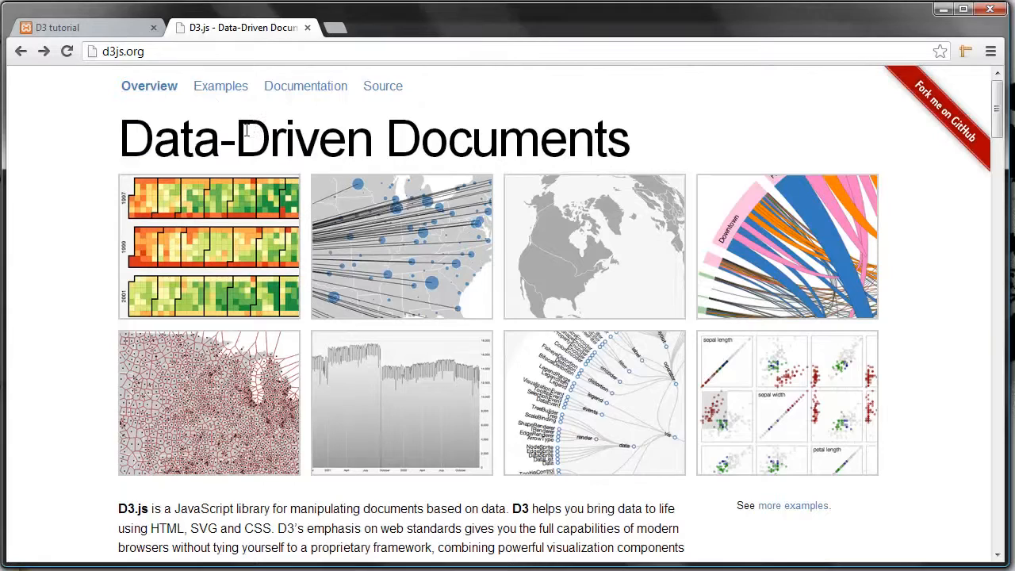
mouse_move(896, 201)
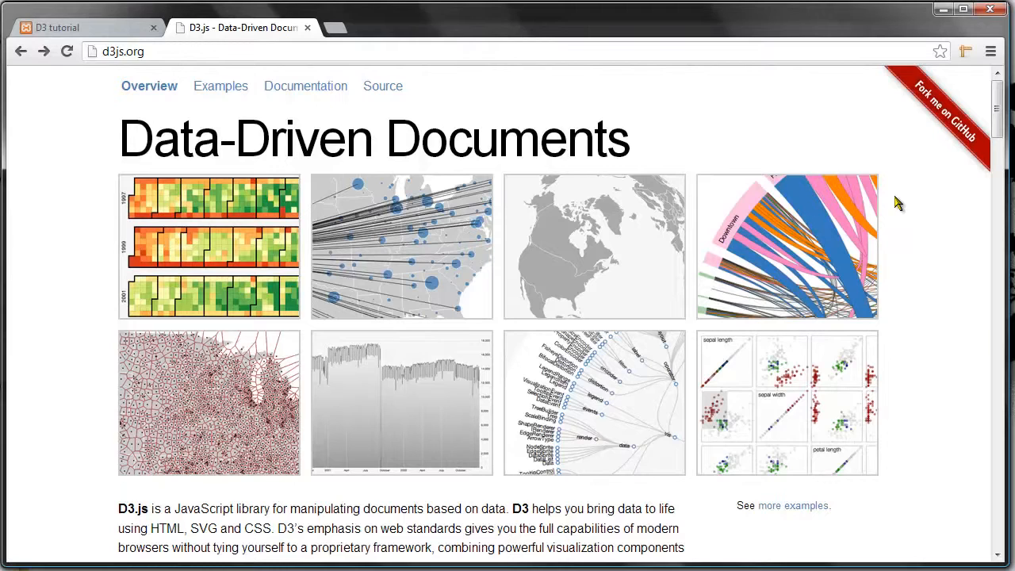
mouse_move(825, 245)
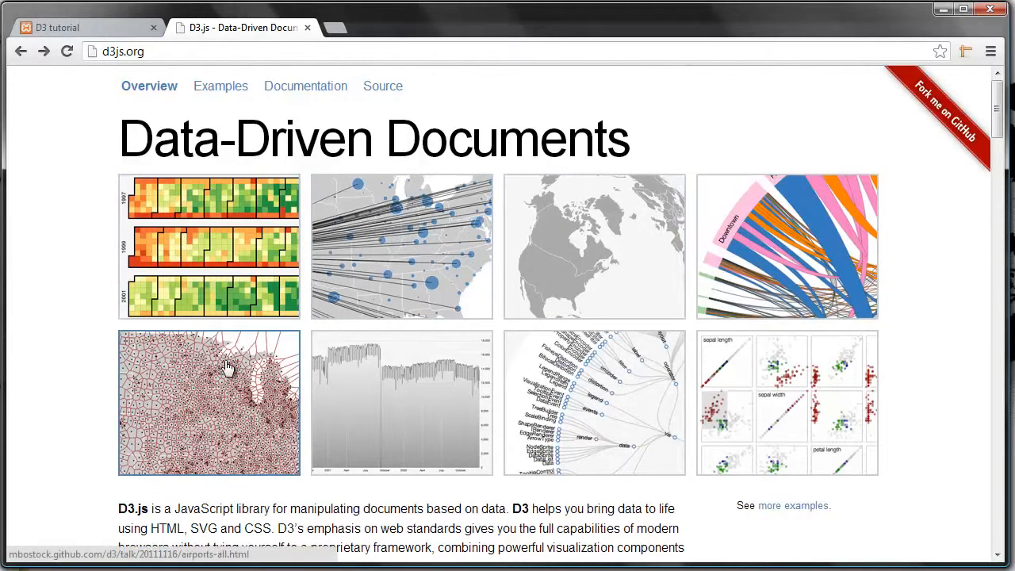
mouse_move(759, 403)
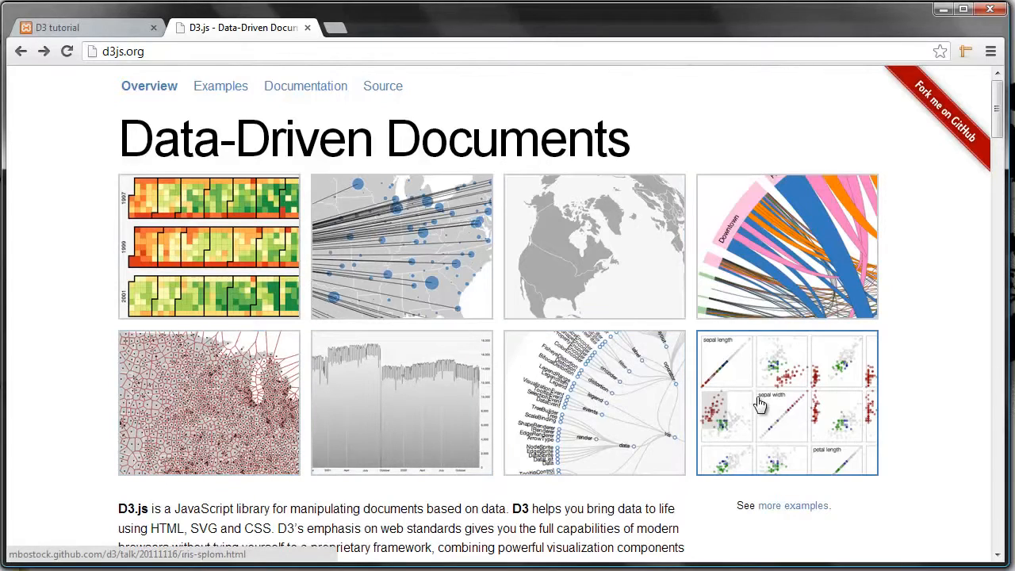
mouse_move(888, 268)
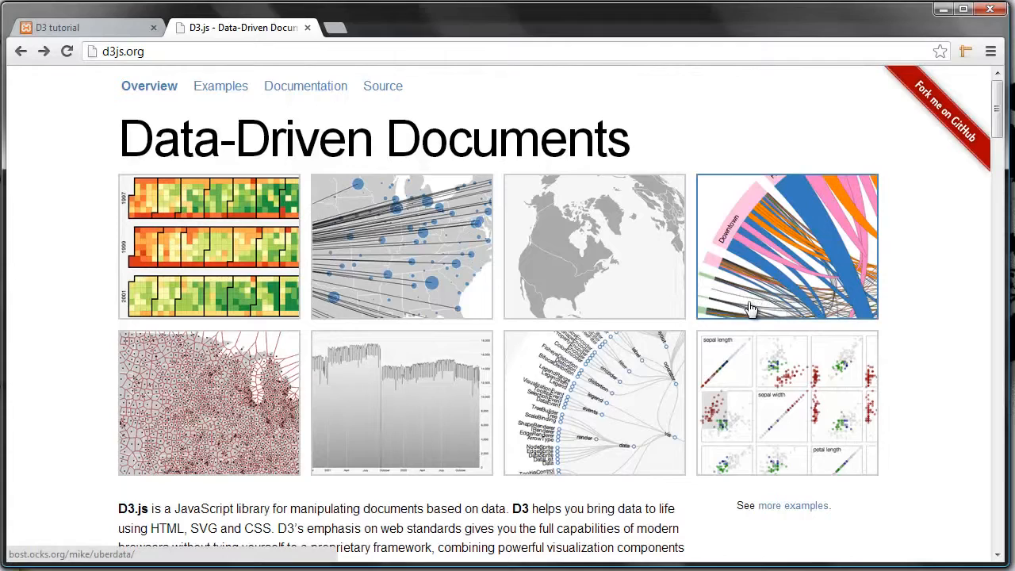
mouse_move(781, 290)
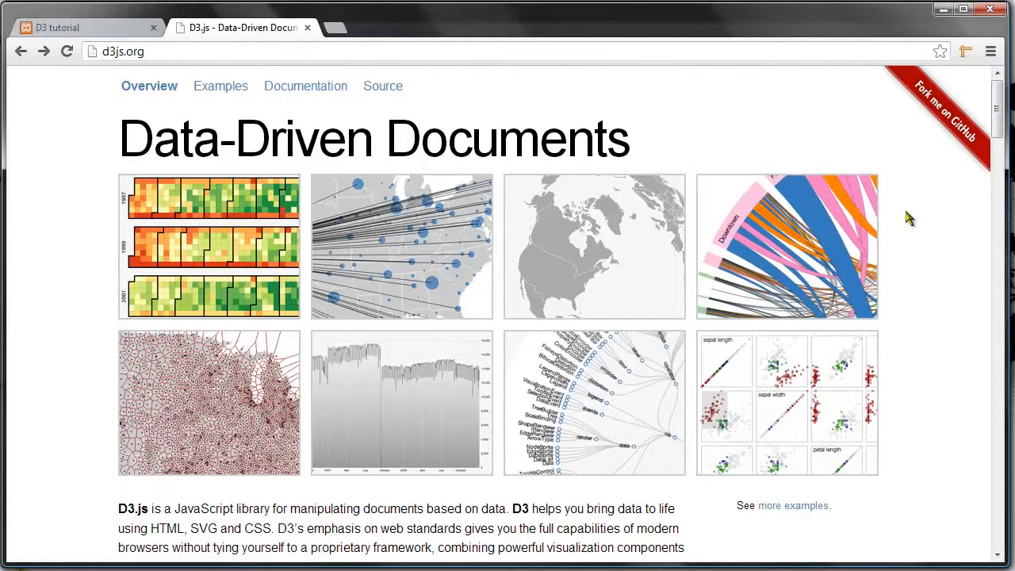
mouse_move(900, 284)
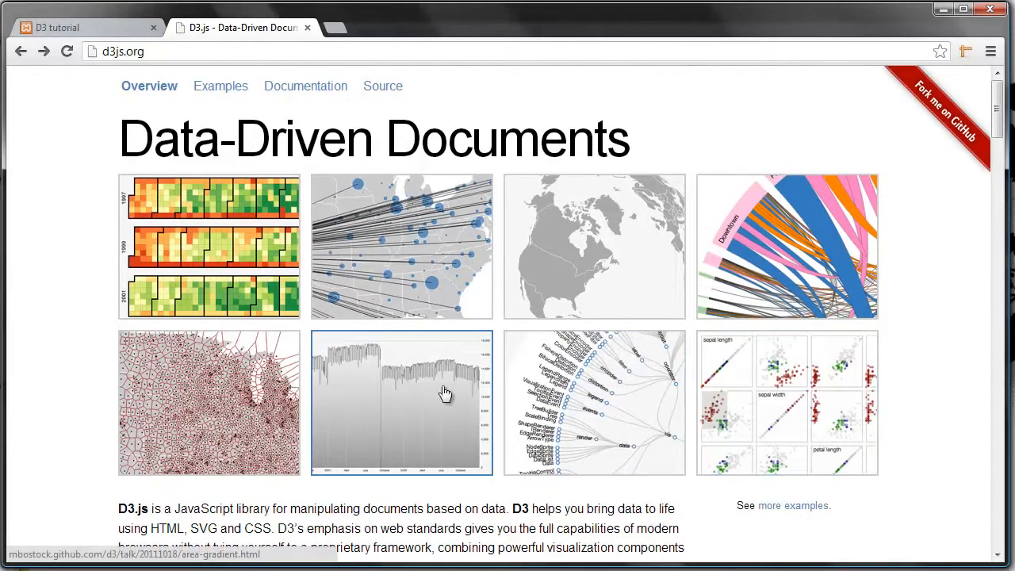
mouse_move(198, 319)
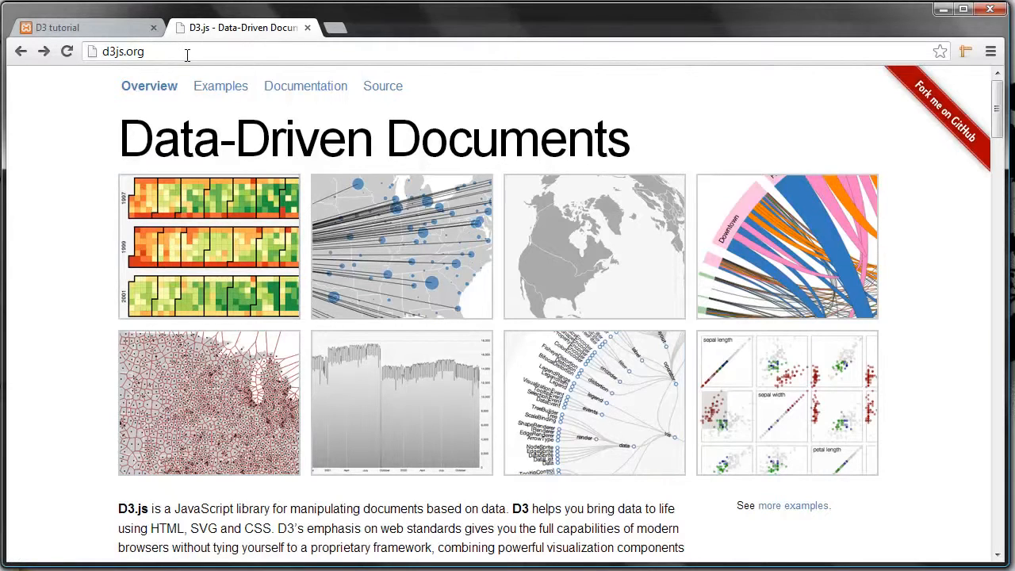
mouse_move(234, 89)
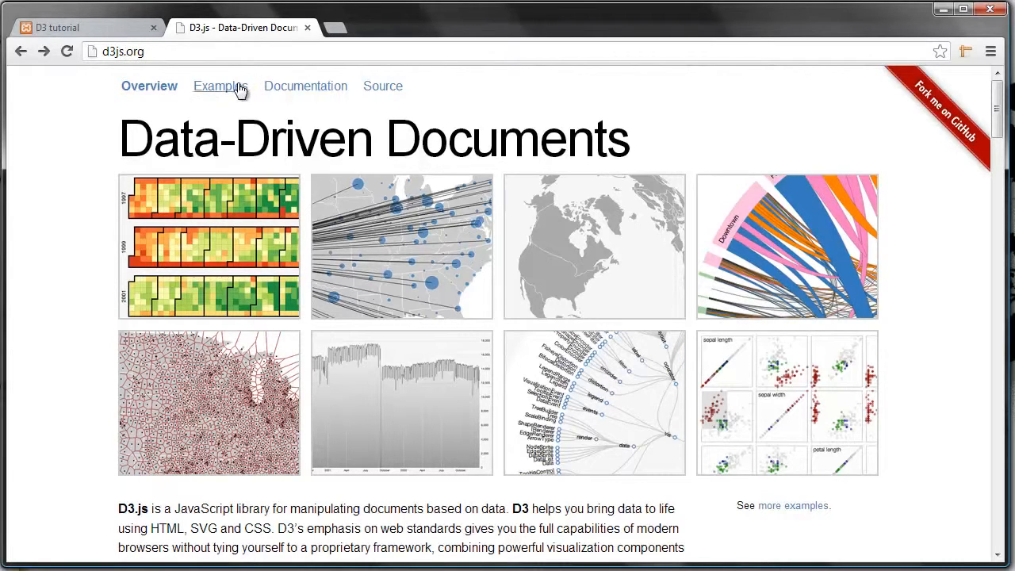
Open the D3 Examples gallery on GitHub and scroll through the Visual Index thumbnails.
click(219, 86)
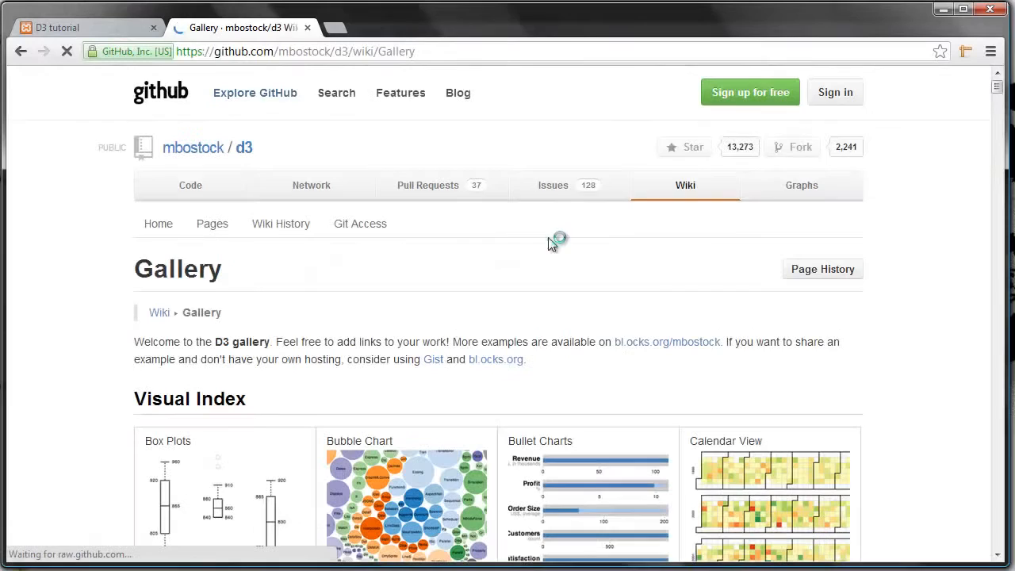
scroll(down, 3)
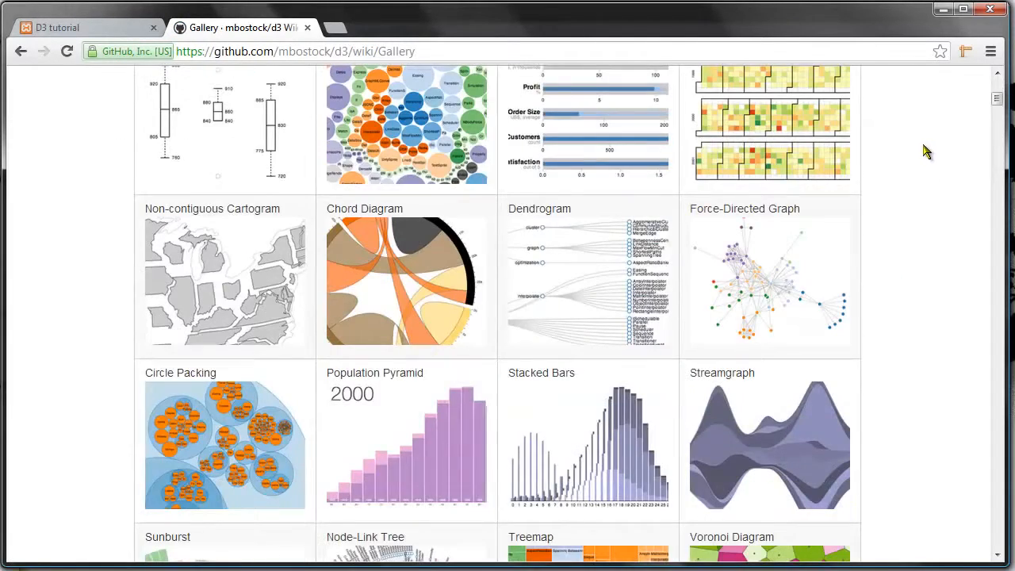
scroll(down, 3)
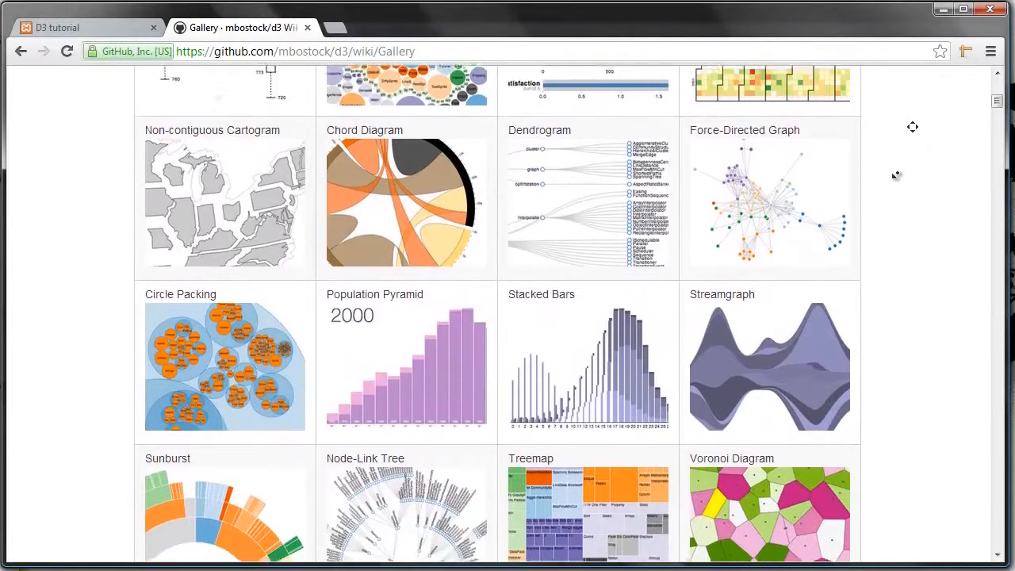
scroll(down, 3)
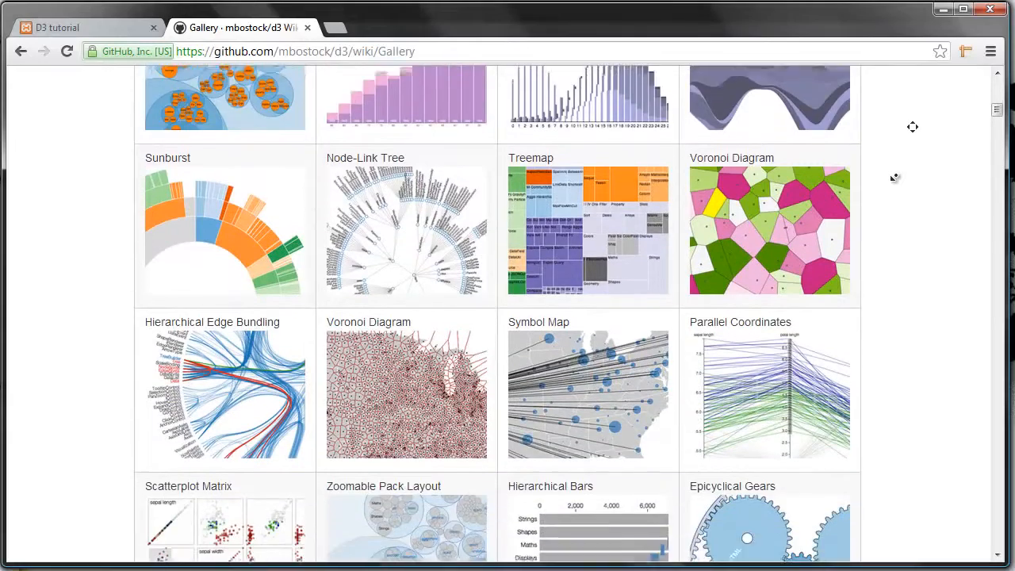
scroll(down, 3)
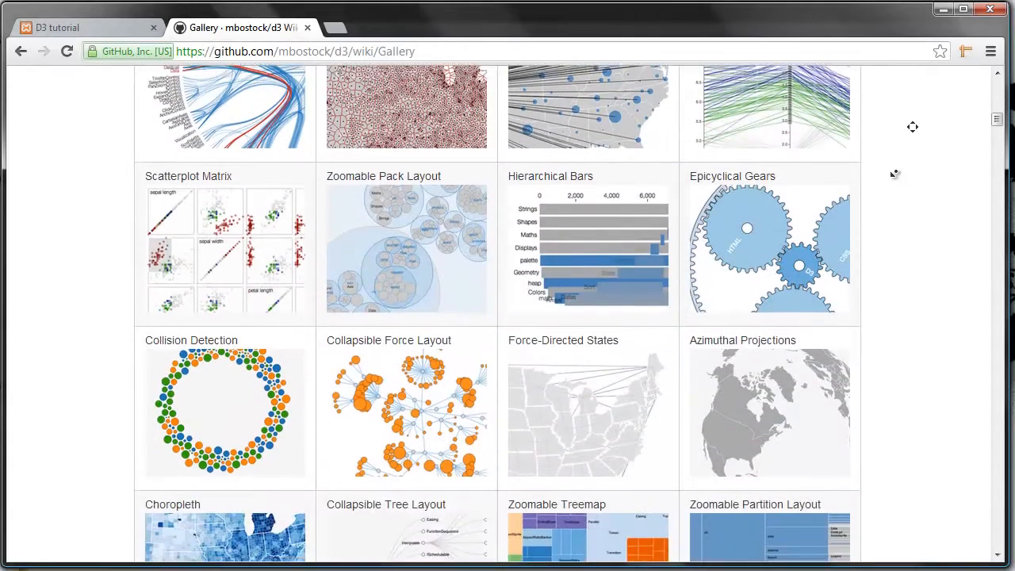
scroll(down, 3)
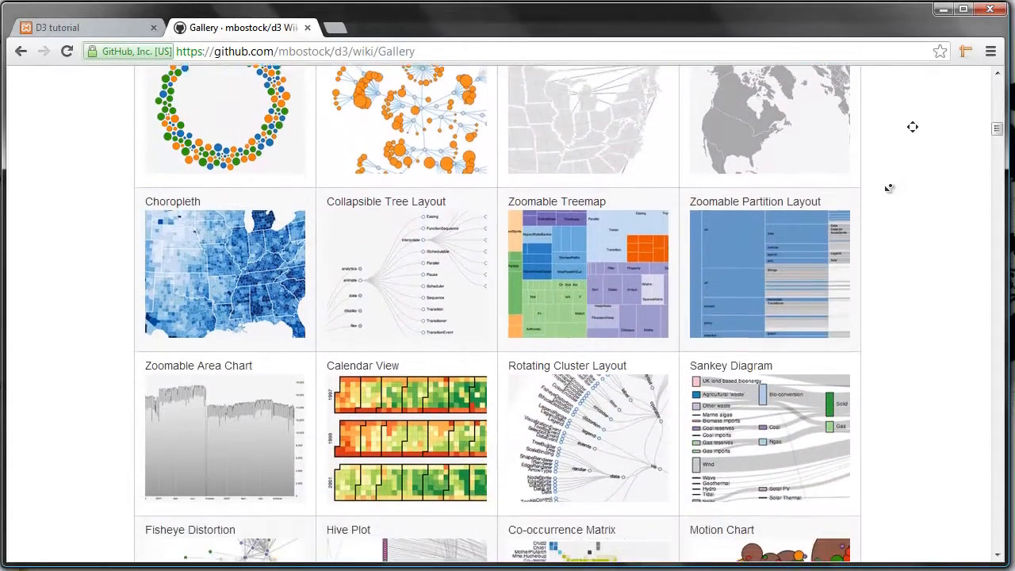
scroll(down, 3)
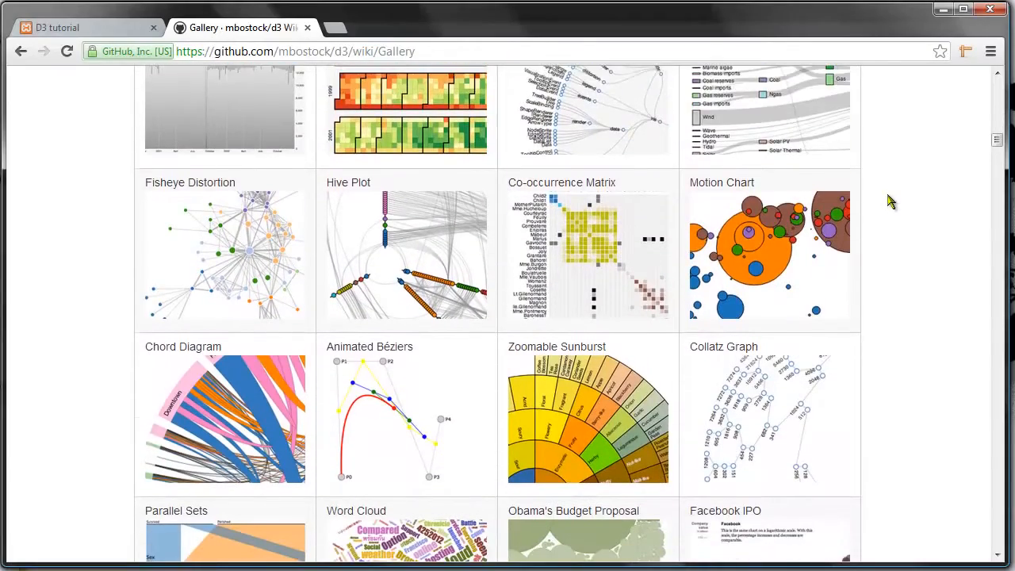
scroll(down, 3)
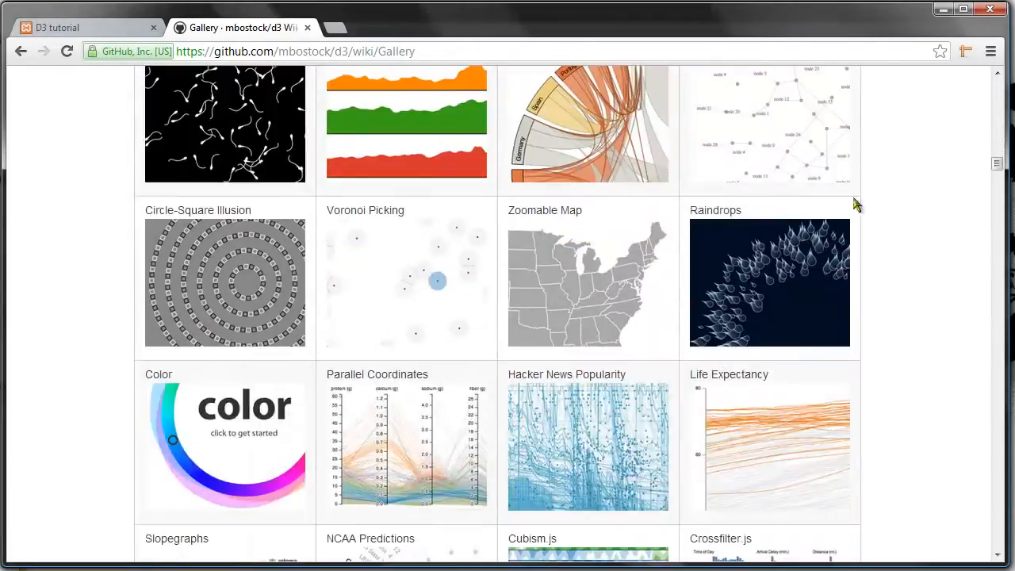
scroll(down, 3)
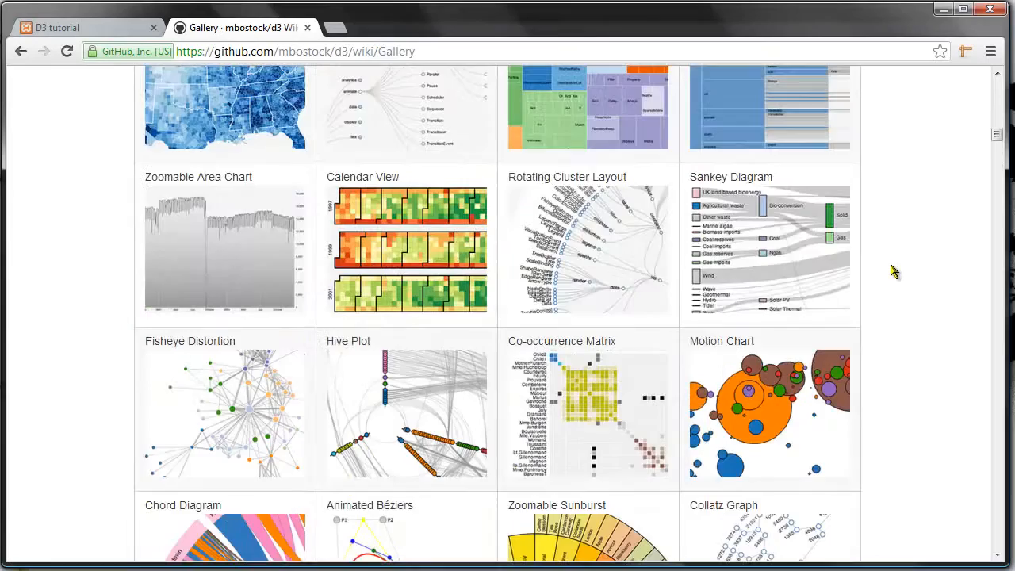
scroll(down, 3)
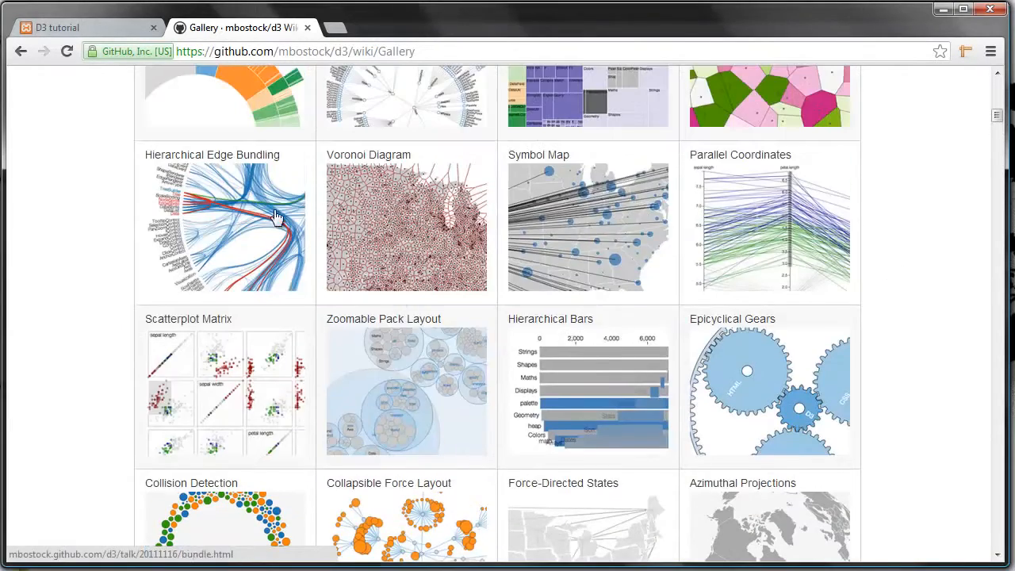
scroll(up, 3)
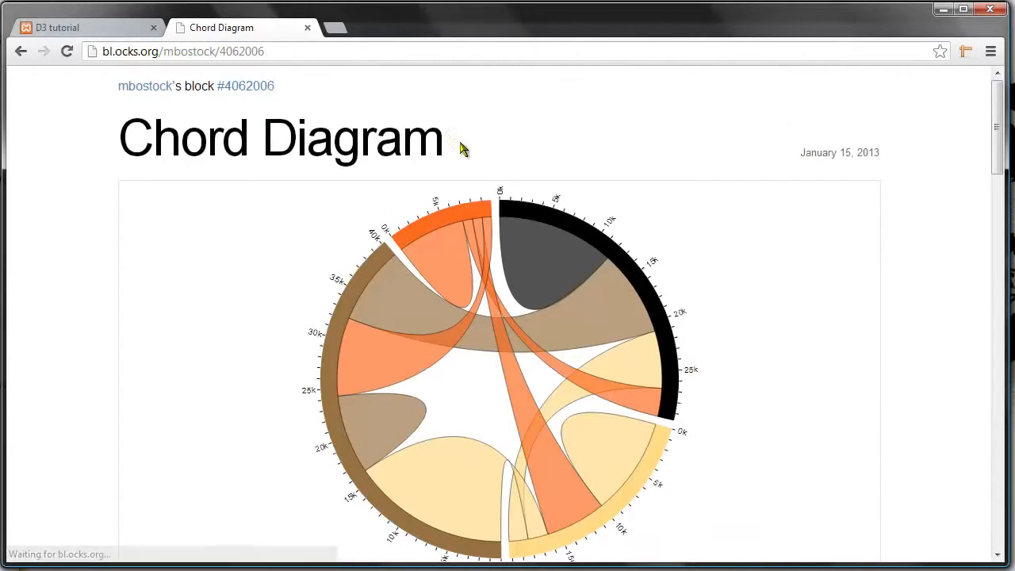
Scroll through the Chord Diagram script: data matrix, chord layout, SVG setup and ticks.
scroll(down, 3)
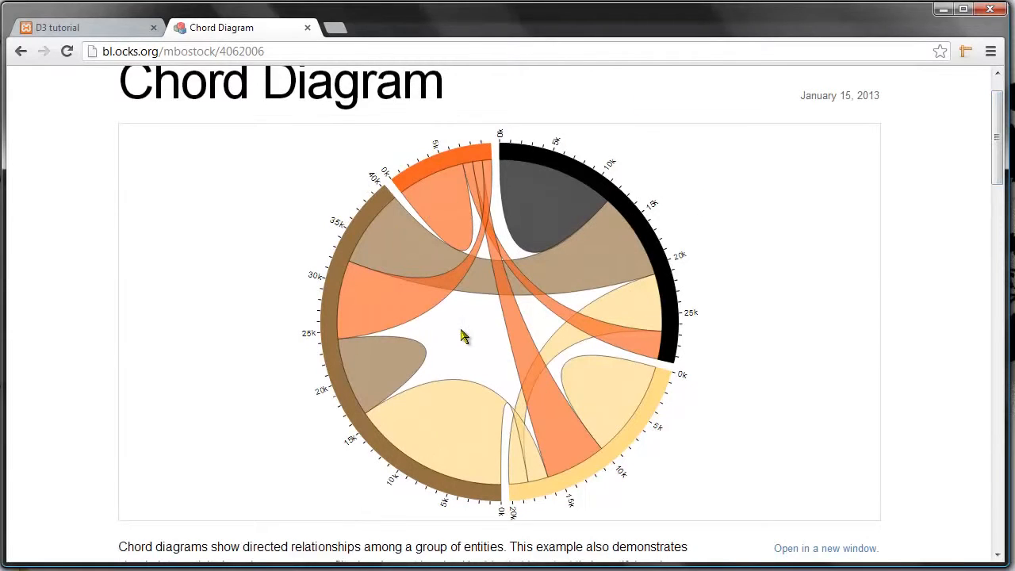
mouse_move(670, 254)
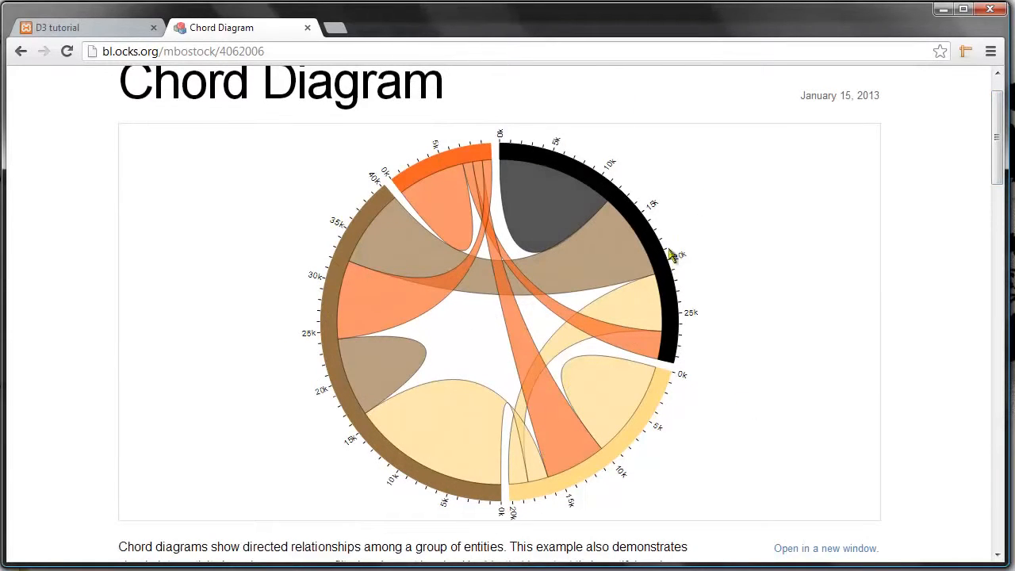
scroll(down, 3)
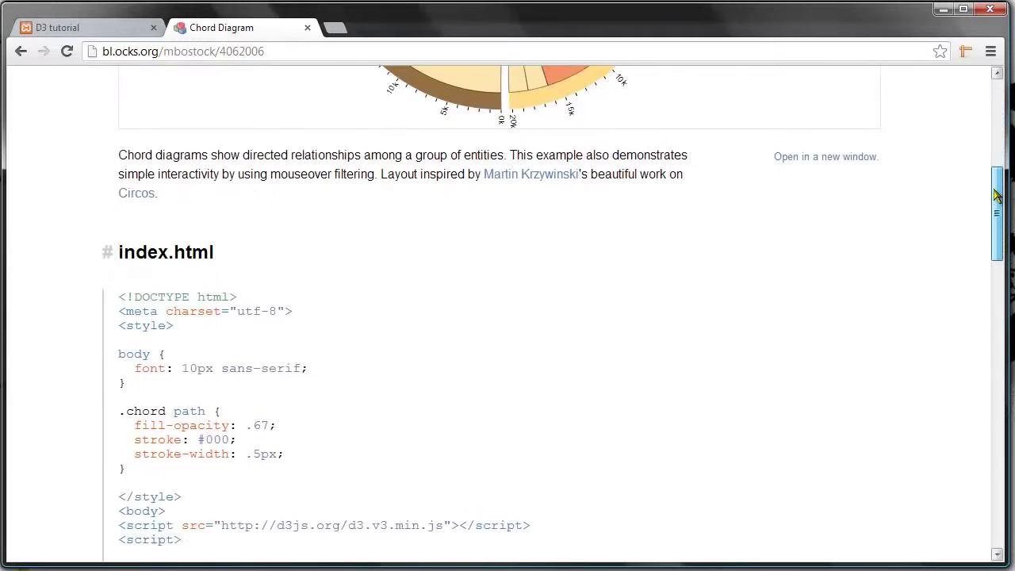
scroll(down, 3)
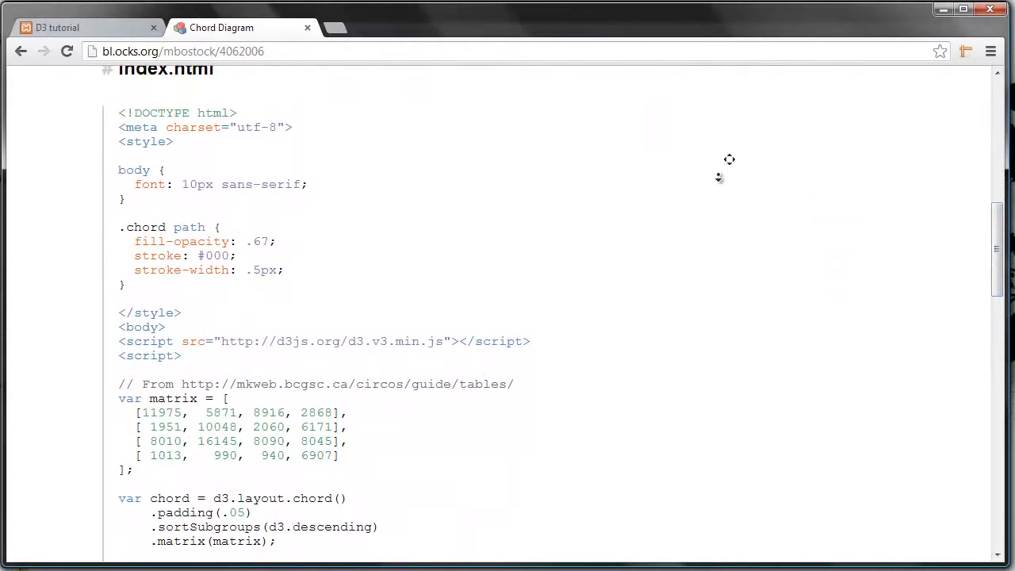
scroll(down, 3)
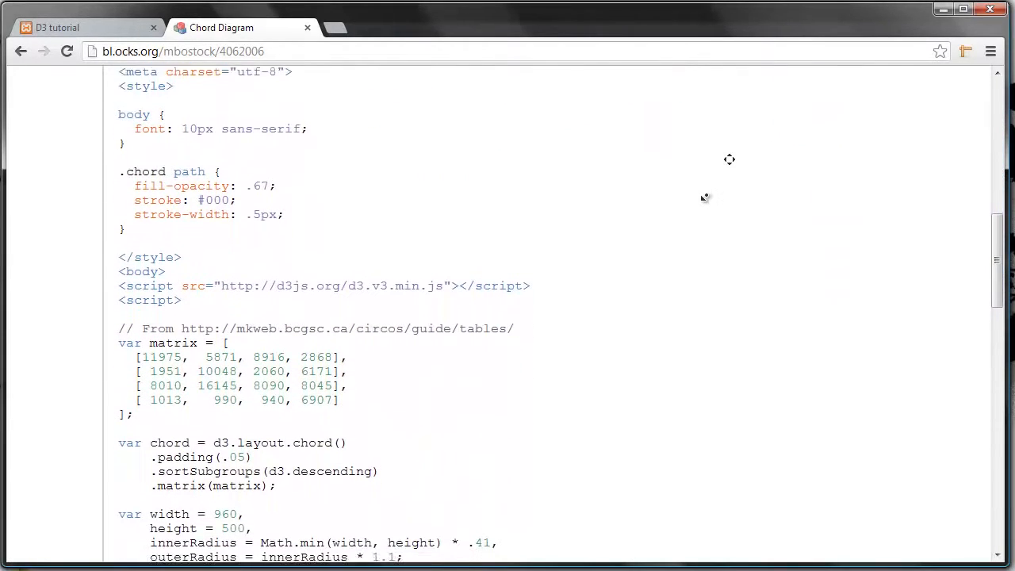
scroll(down, 3)
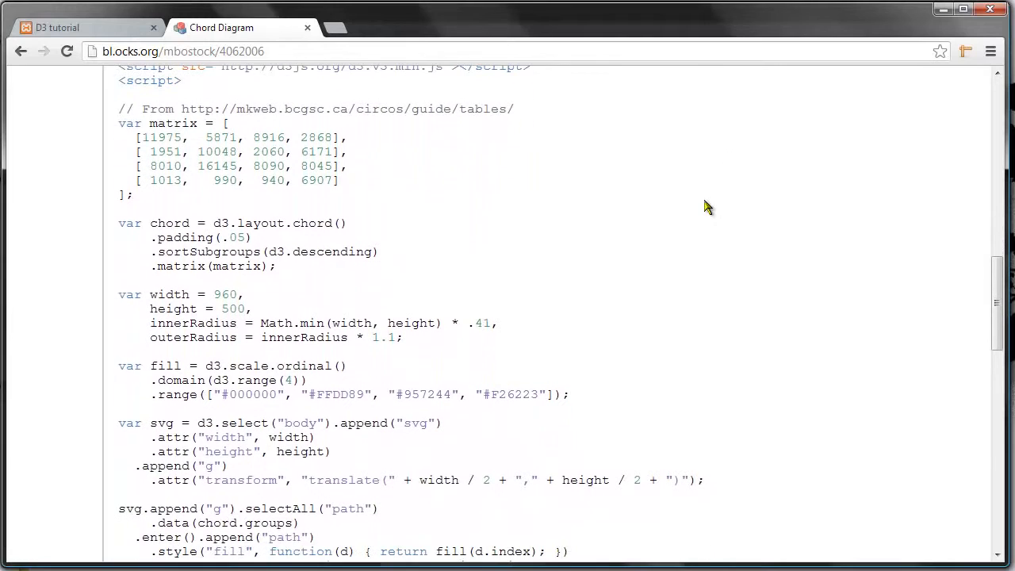
mouse_move(288, 216)
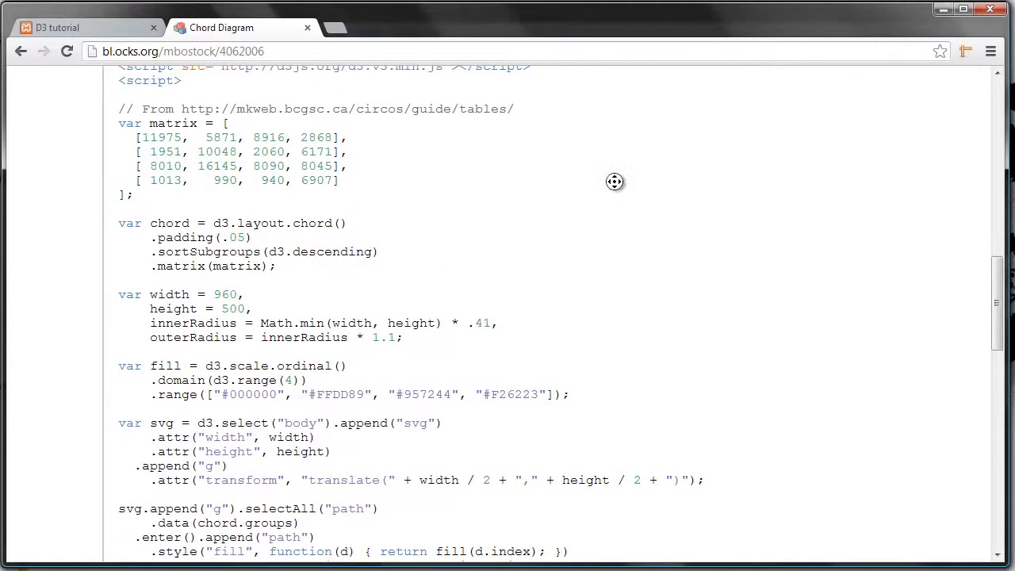
scroll(down, 3)
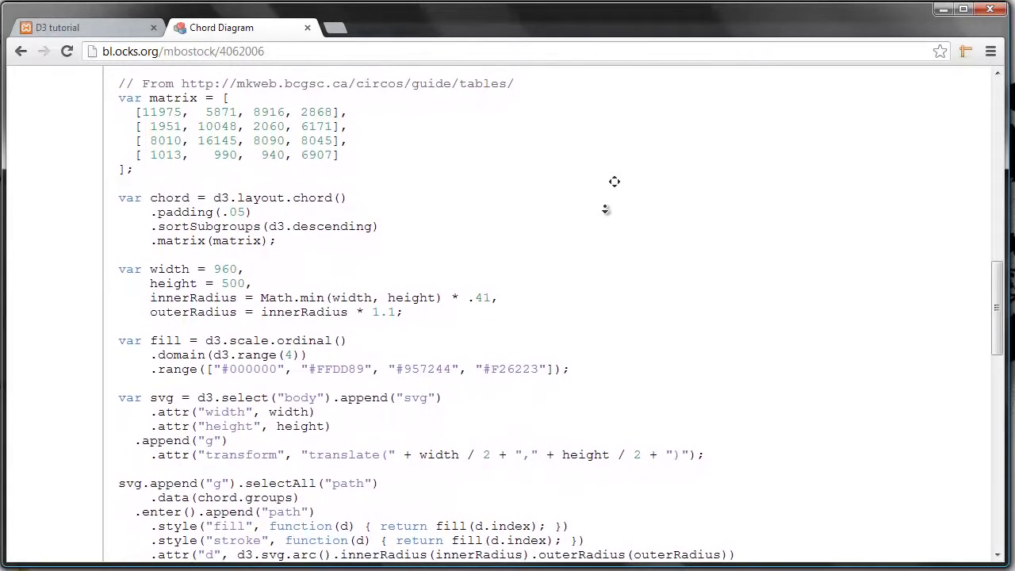
scroll(down, 3)
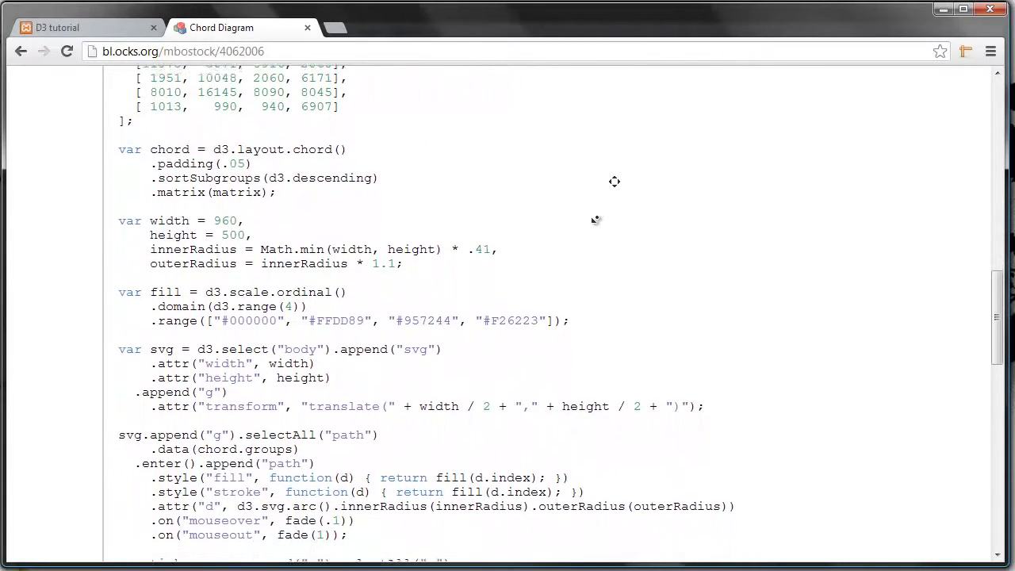
scroll(down, 3)
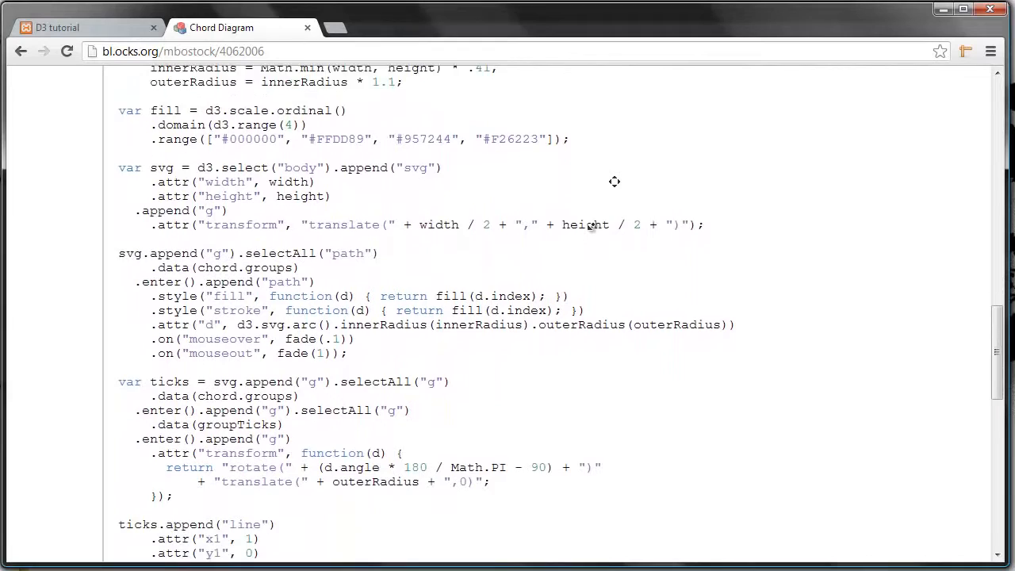
scroll(down, 3)
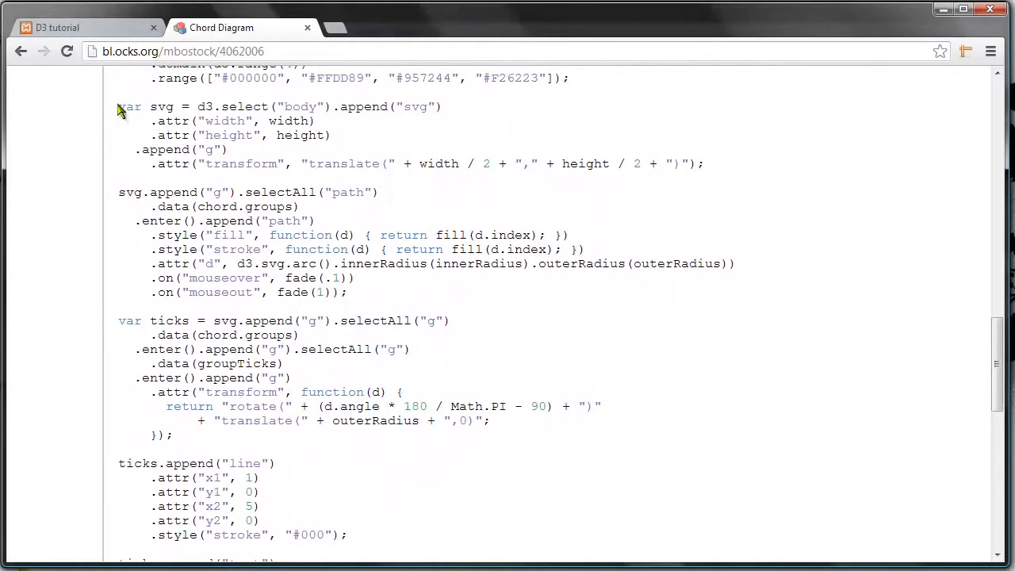
mouse_move(357, 298)
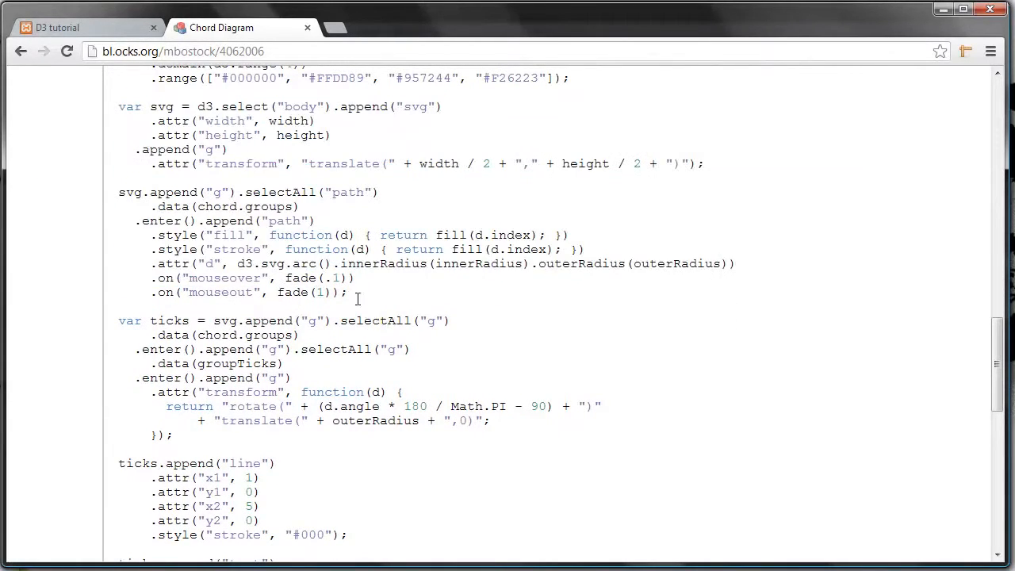
mouse_move(65, 74)
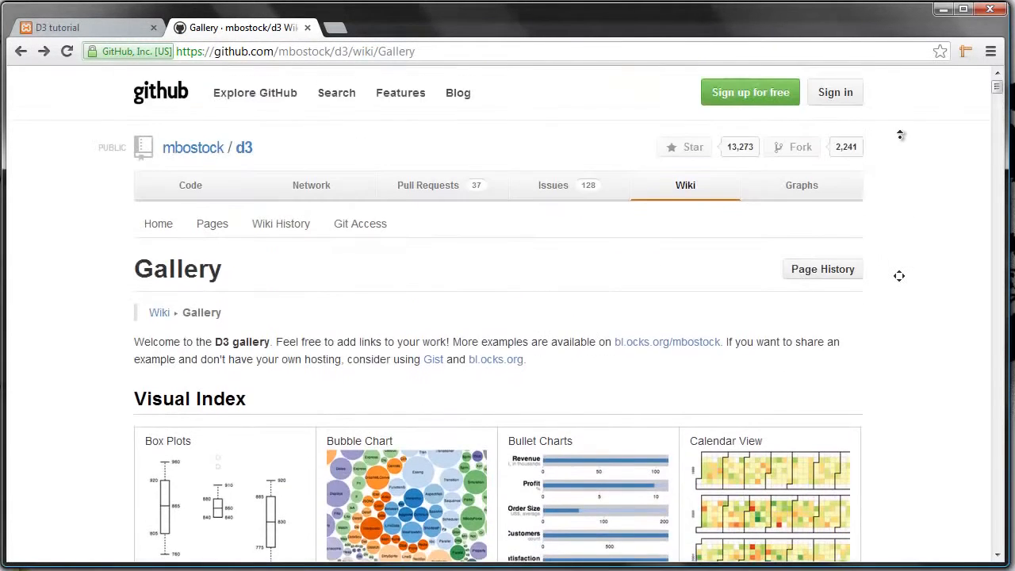
mouse_move(725, 289)
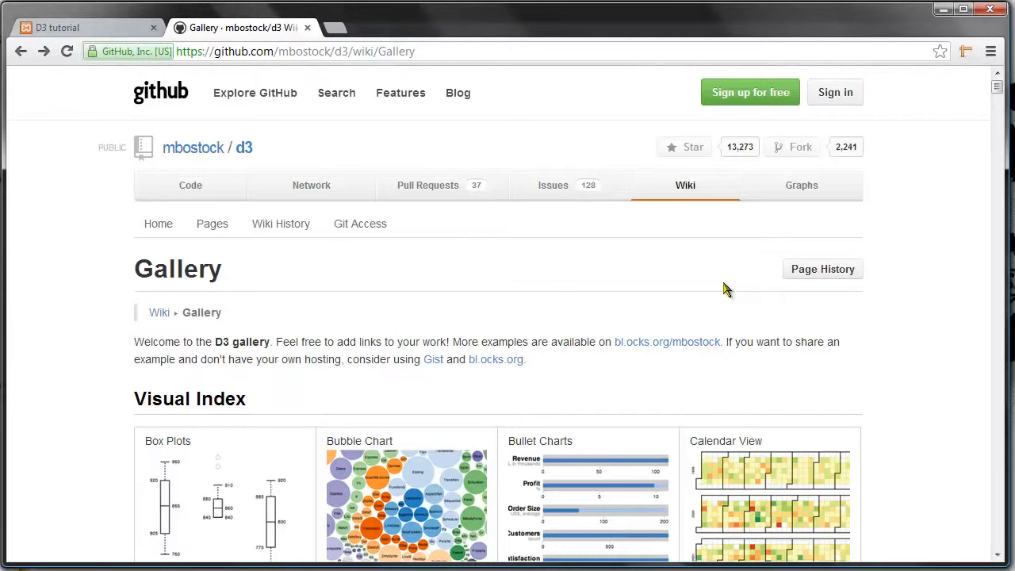
mouse_move(715, 298)
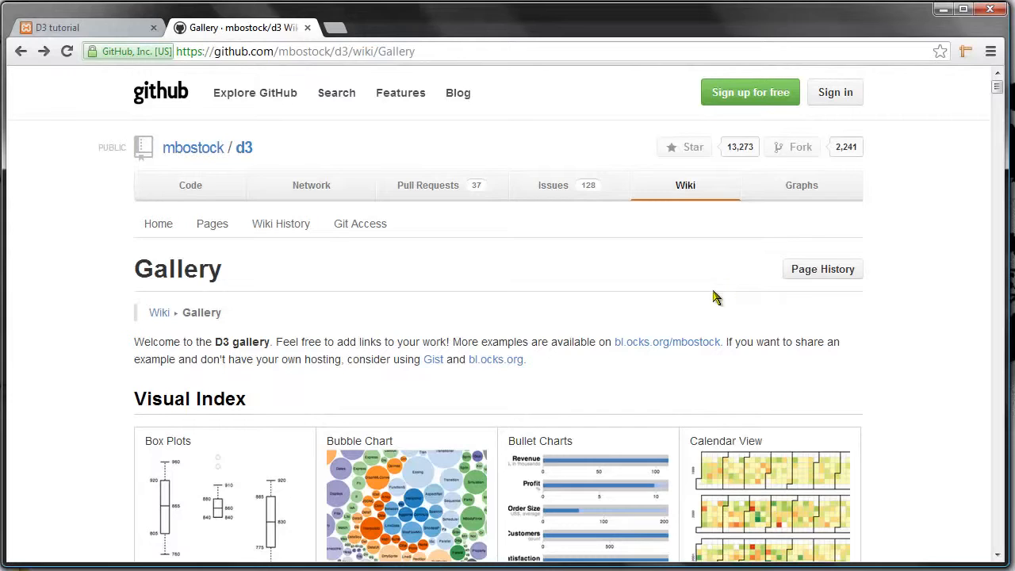
mouse_move(408, 227)
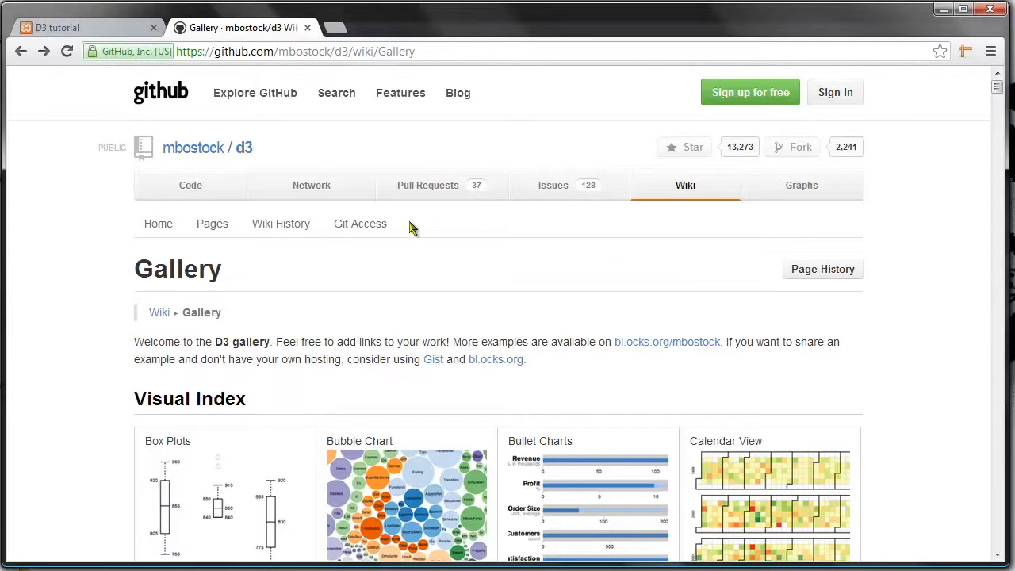
mouse_move(358, 289)
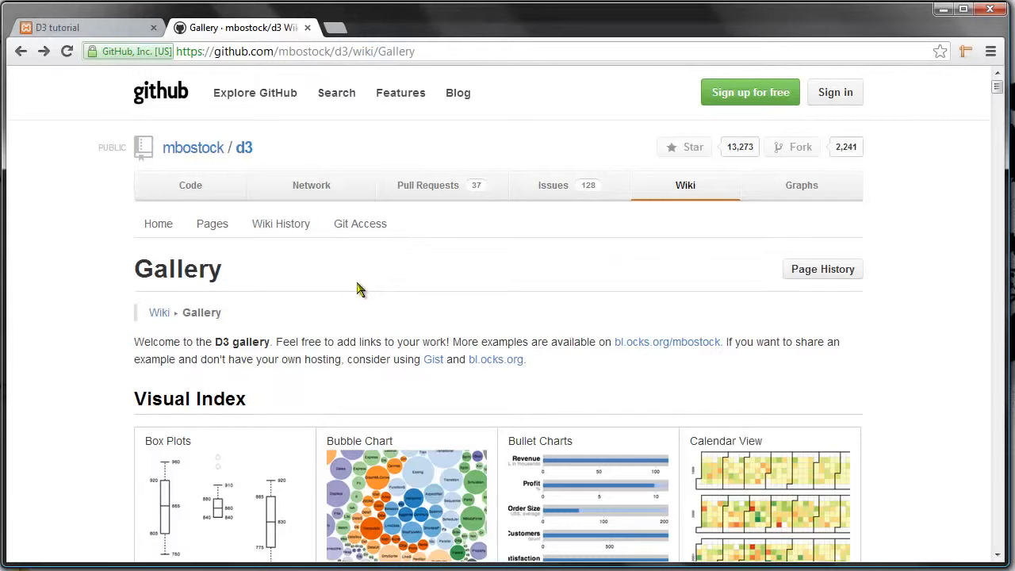
mouse_move(332, 276)
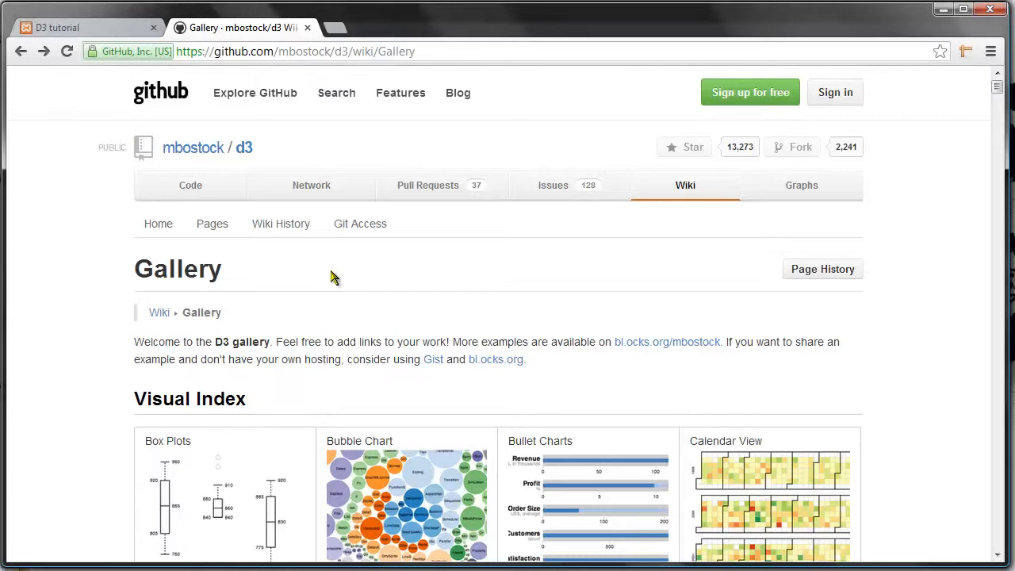
mouse_move(318, 273)
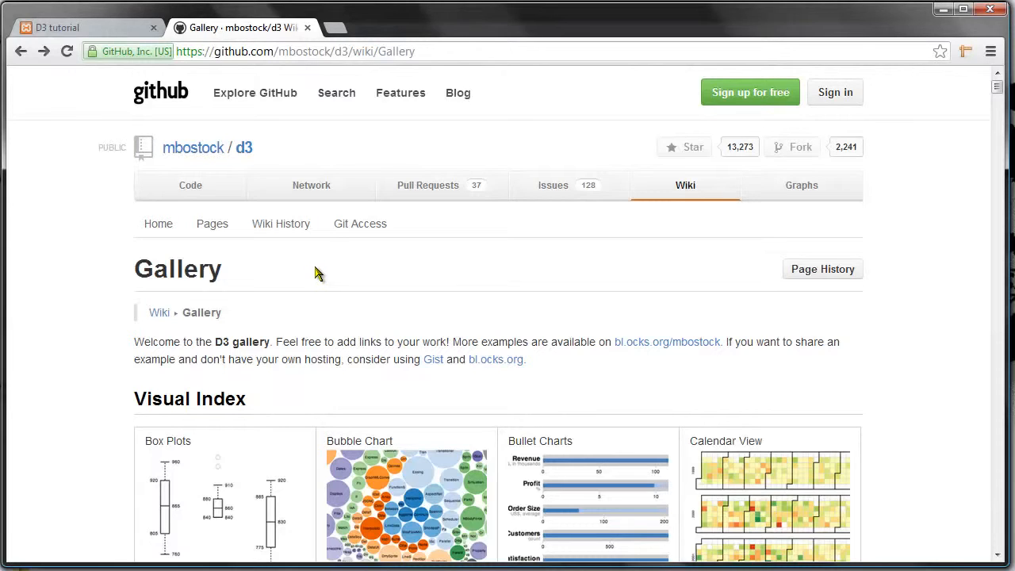
mouse_move(310, 277)
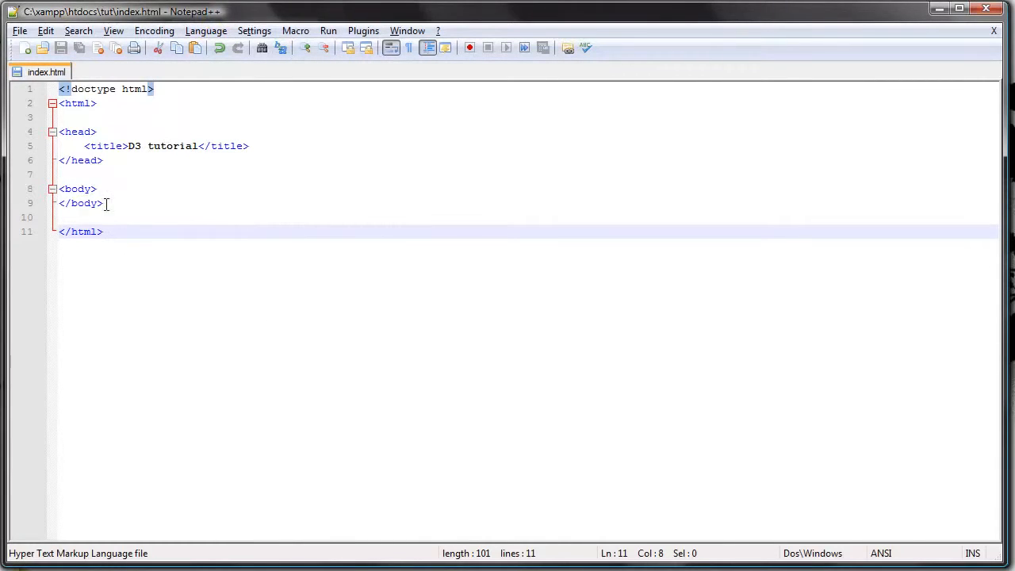
mouse_move(503, 205)
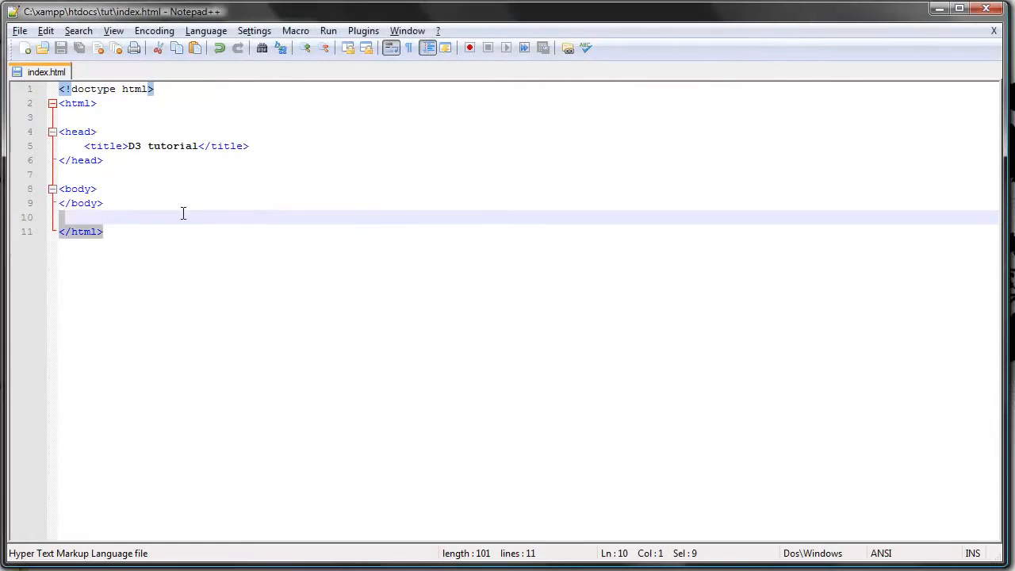
Select index.html and point out its head, title 'D3 tutorial', body and html tags.
key(ctrl+a)
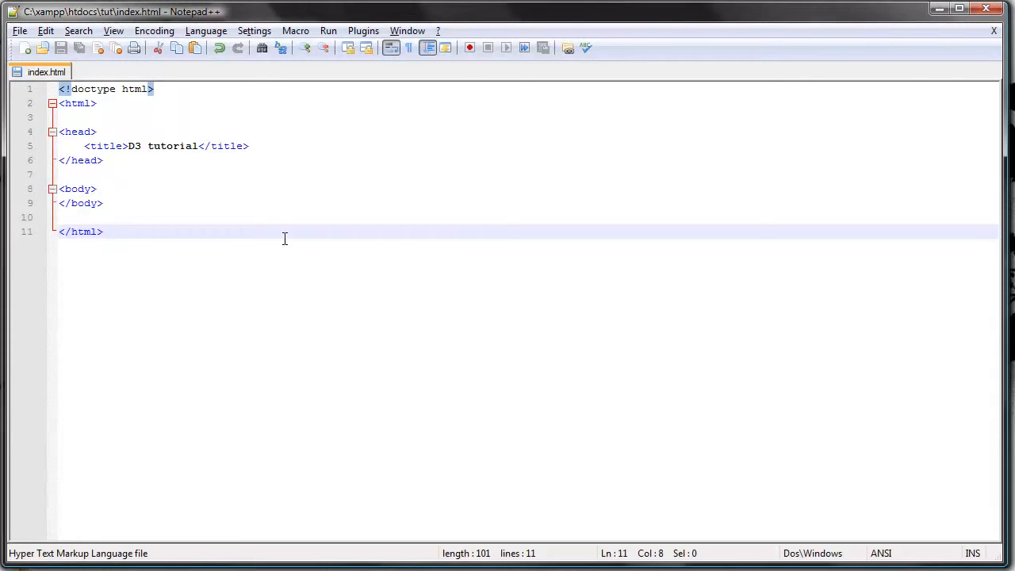
mouse_move(279, 234)
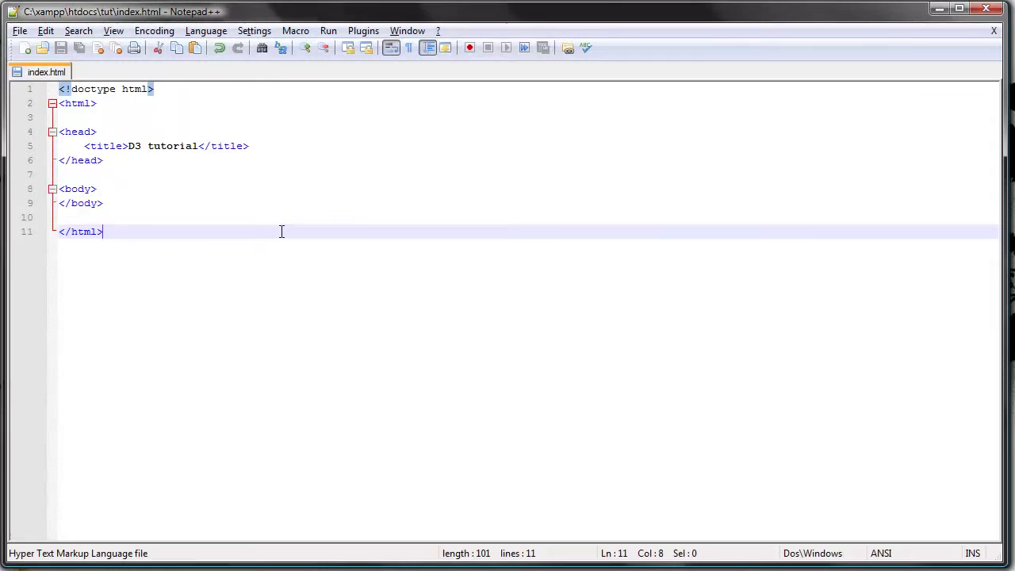
key(ctrl+a)
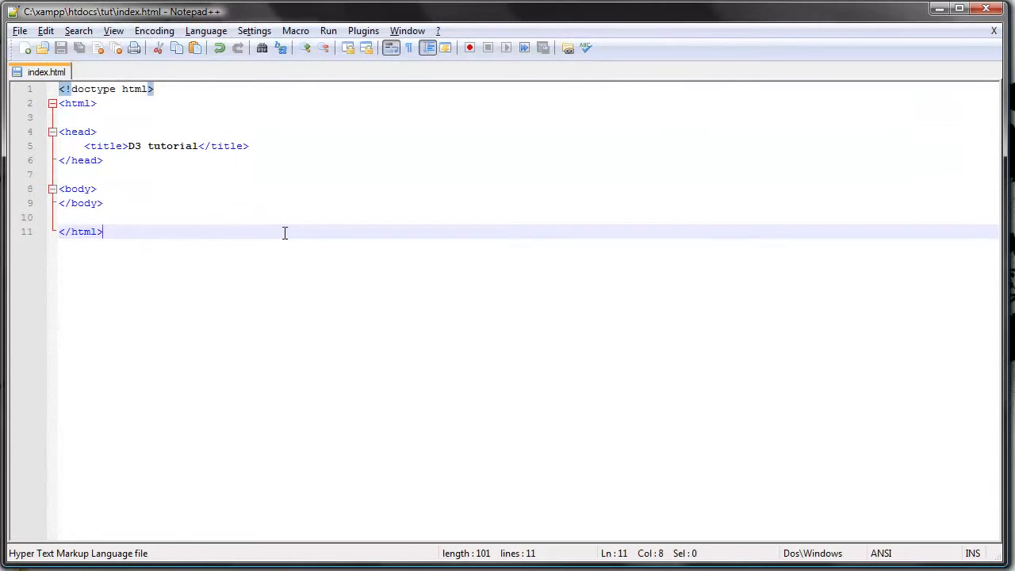
mouse_move(267, 229)
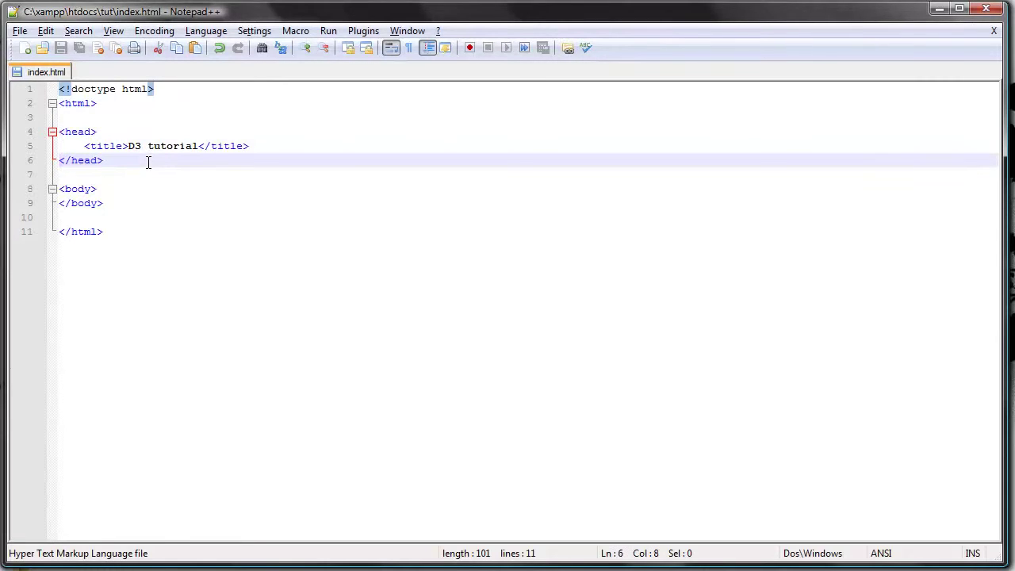
mouse_move(255, 181)
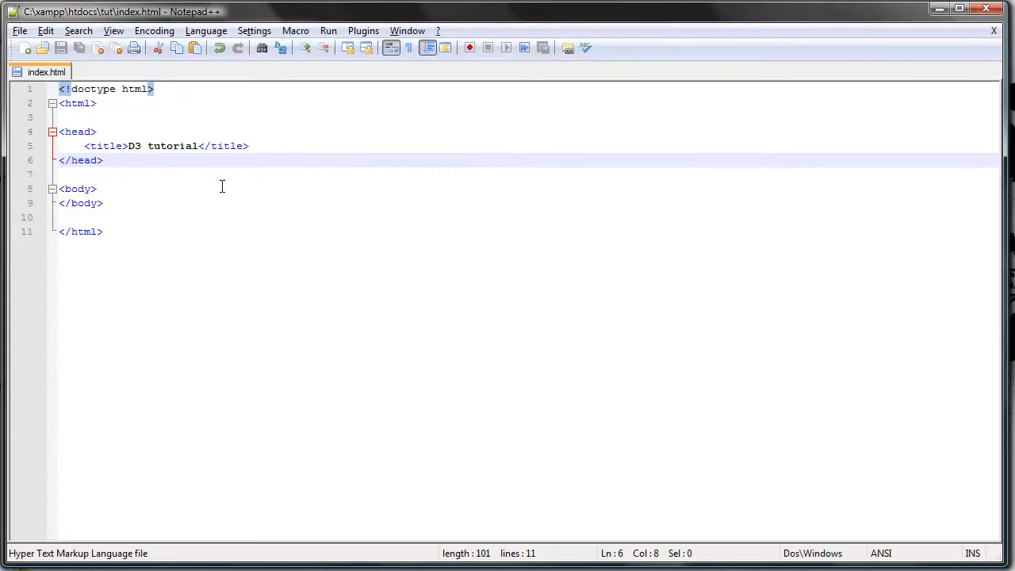
mouse_move(237, 168)
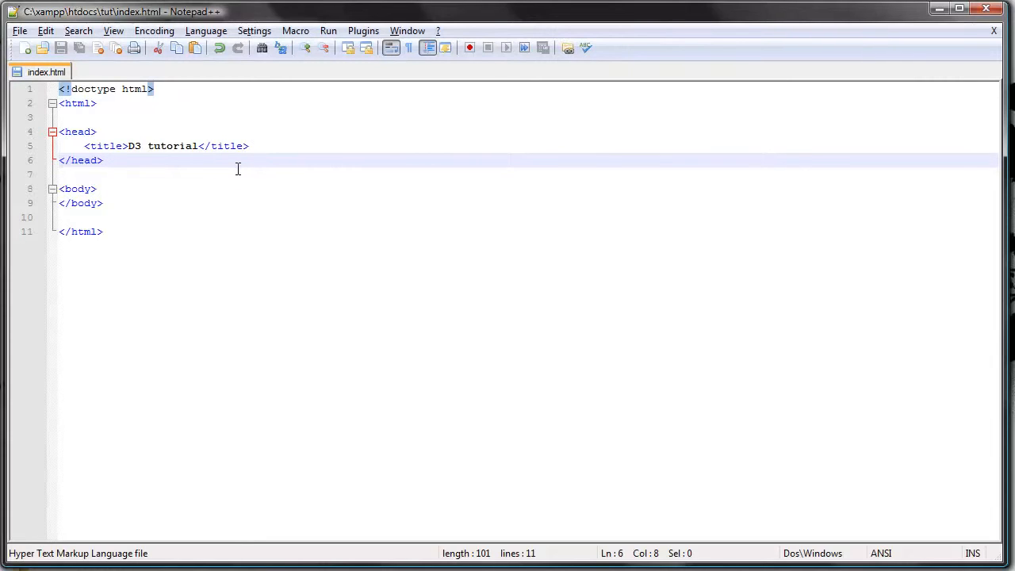
click(96, 132)
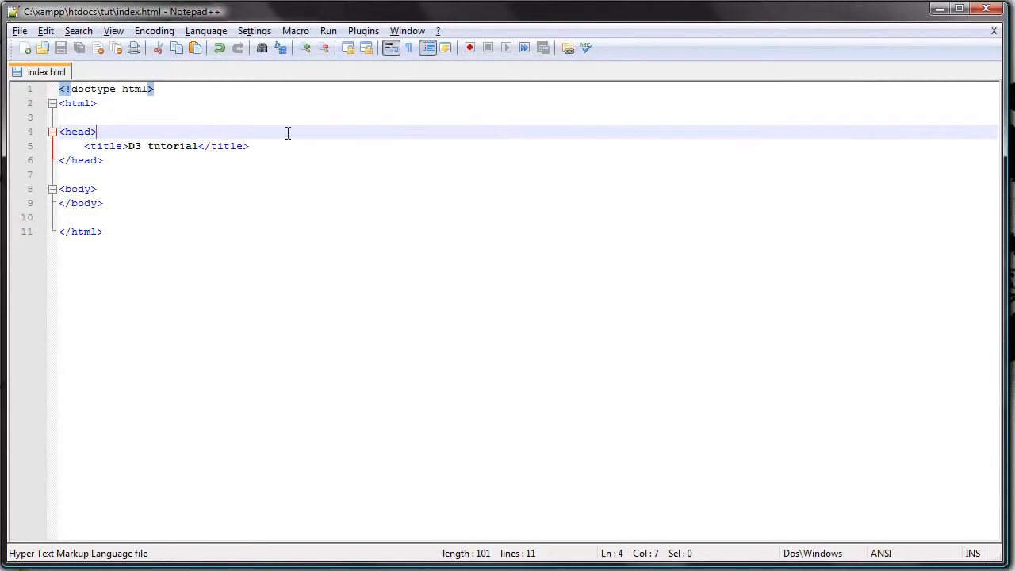
click(300, 146)
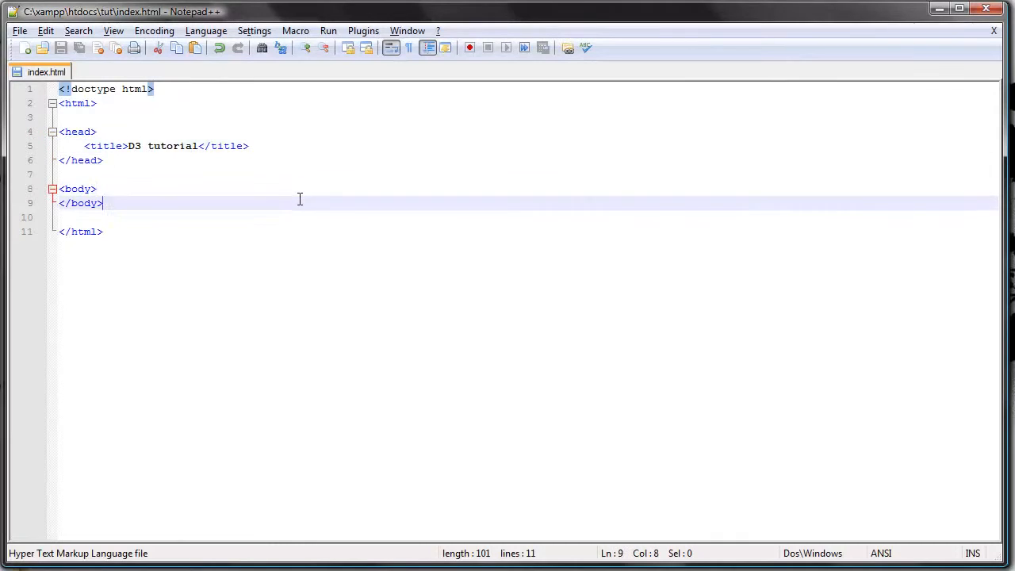
mouse_move(305, 195)
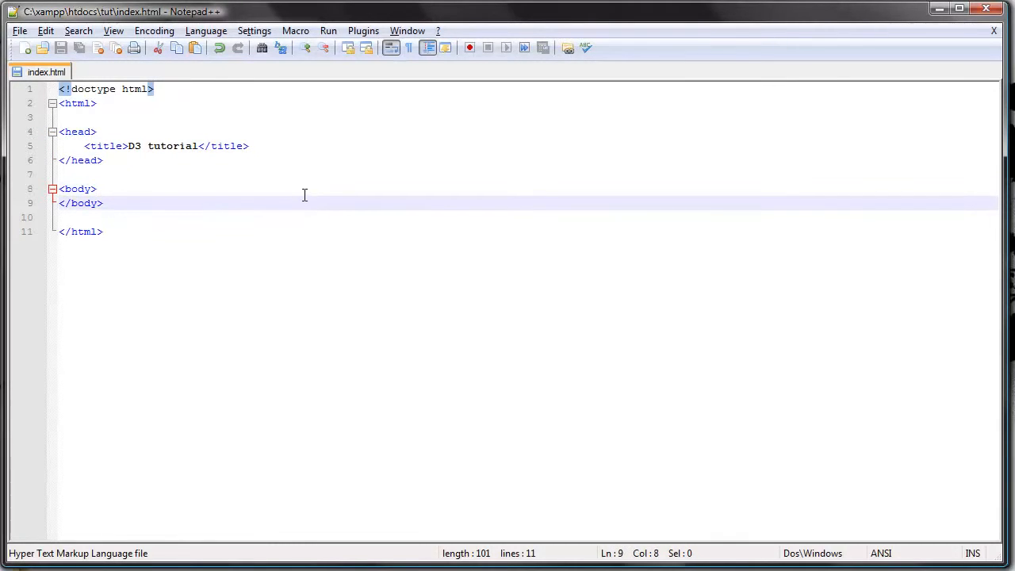
click(103, 203)
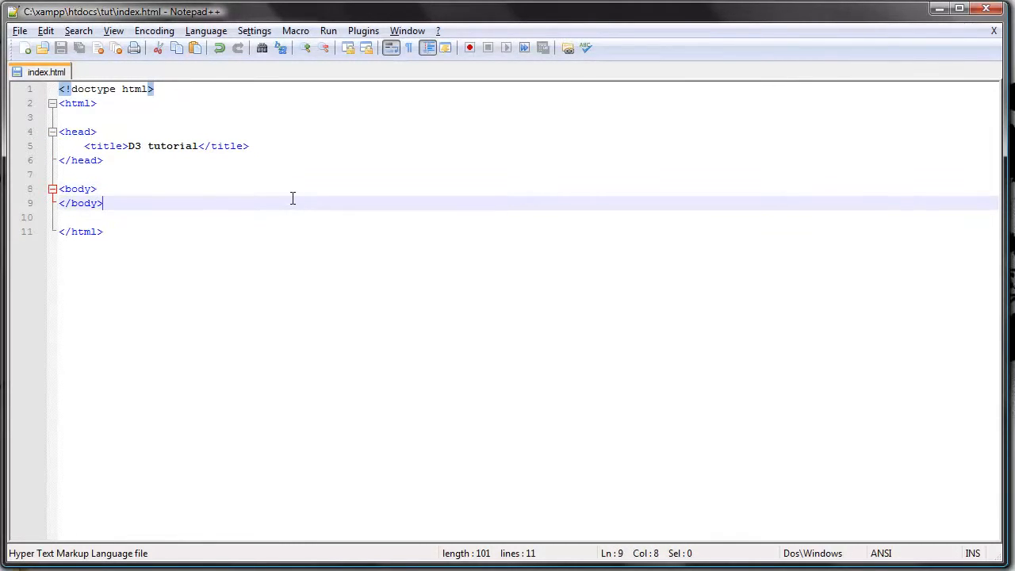
mouse_move(310, 191)
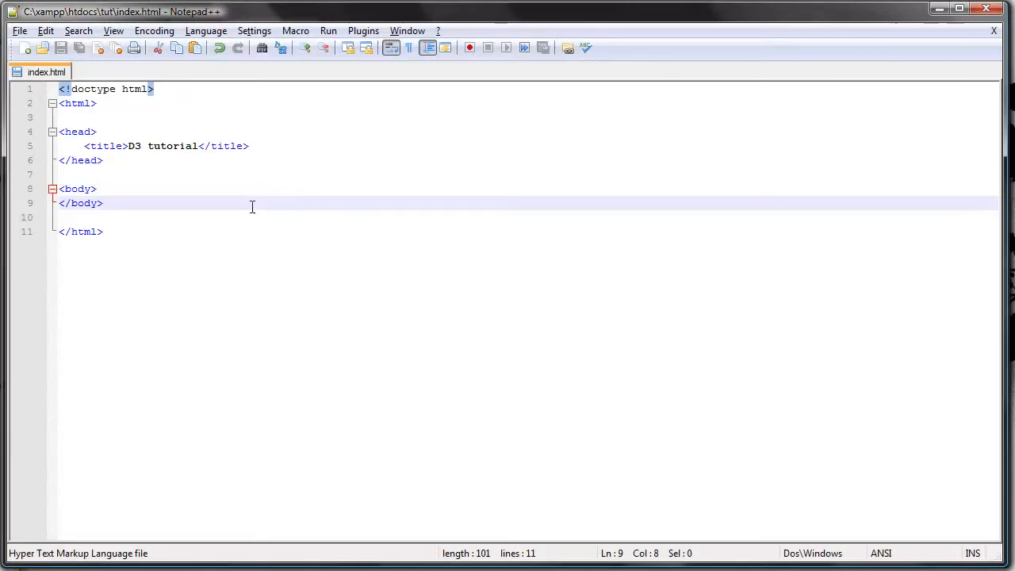
mouse_move(247, 207)
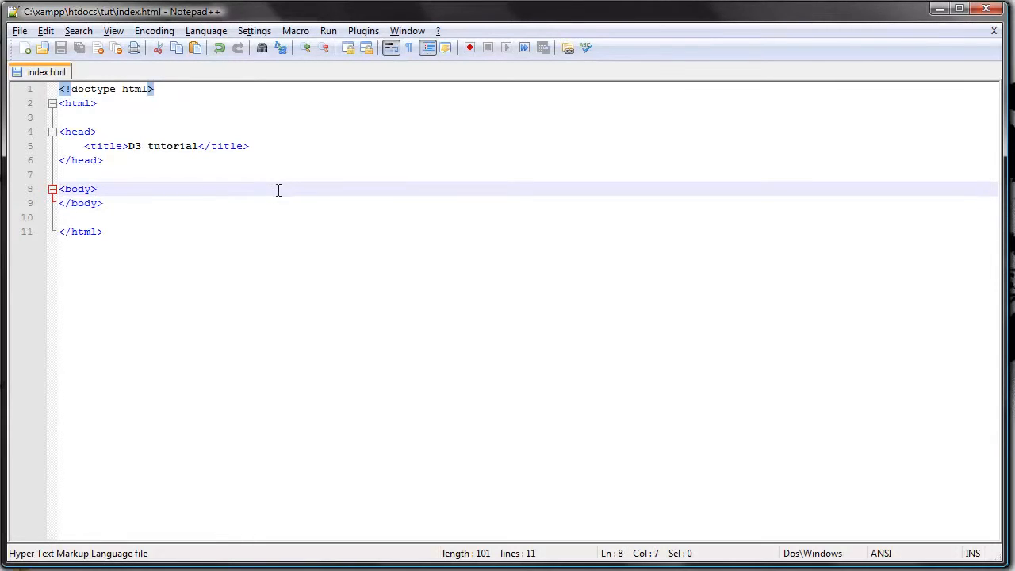
click(103, 203)
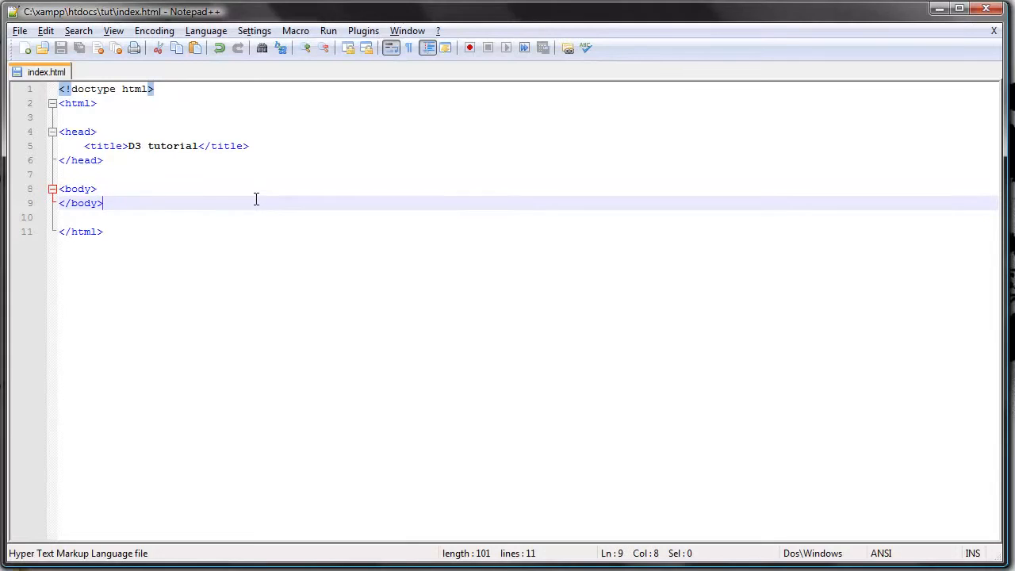
mouse_move(292, 176)
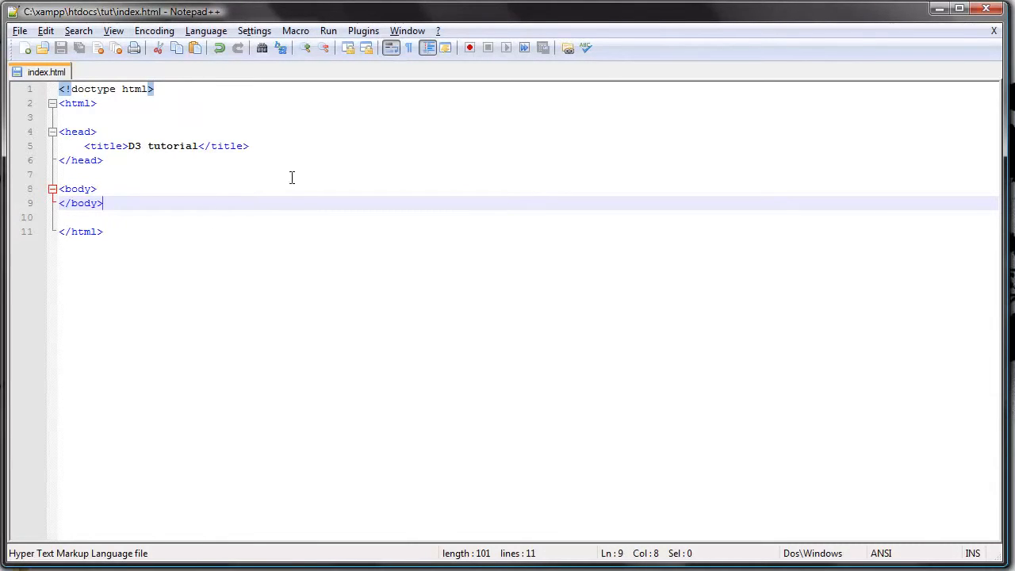
mouse_move(257, 184)
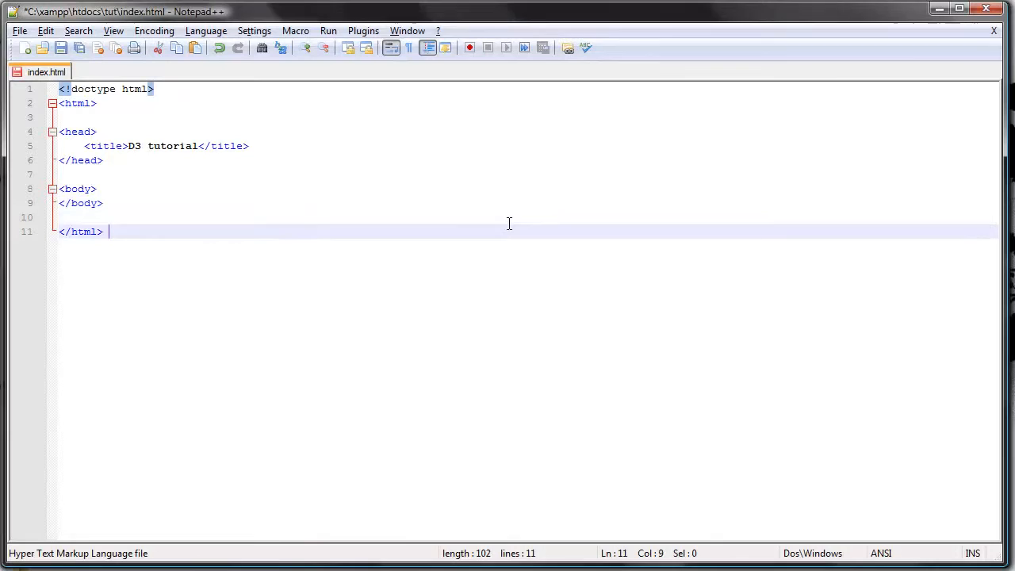
text(DO)
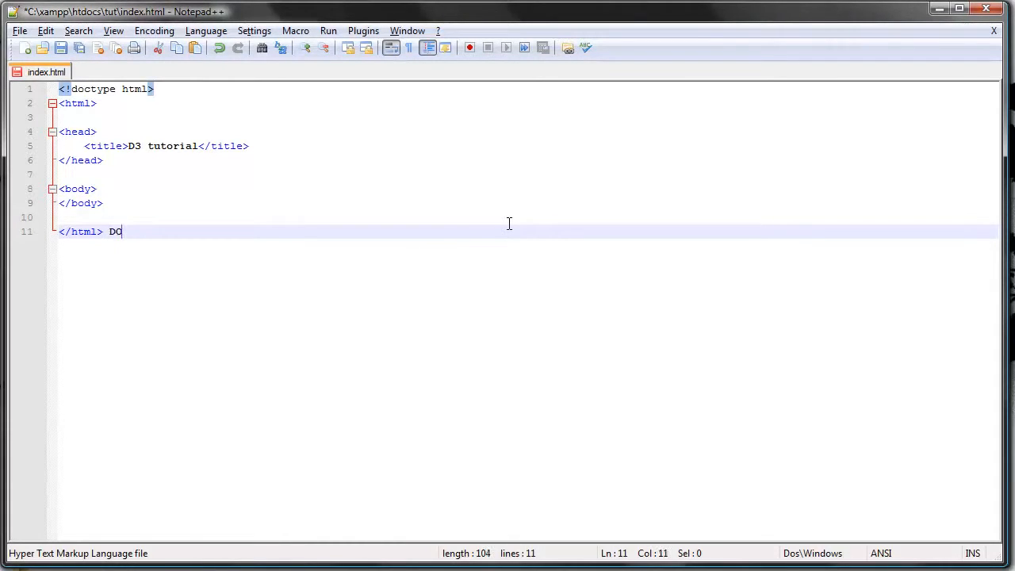
text(M,)
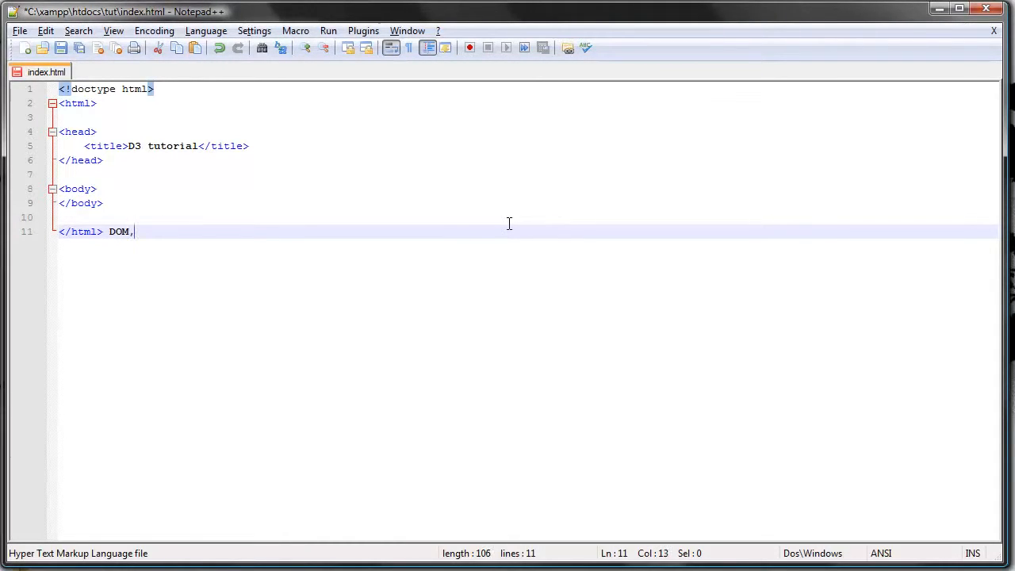
text(Document Obje)
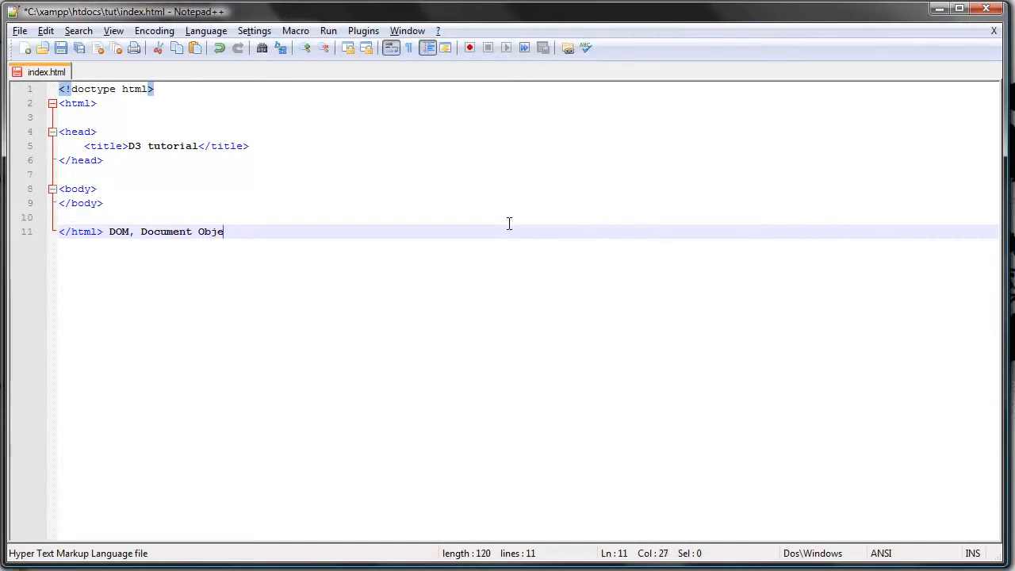
text(ct M)
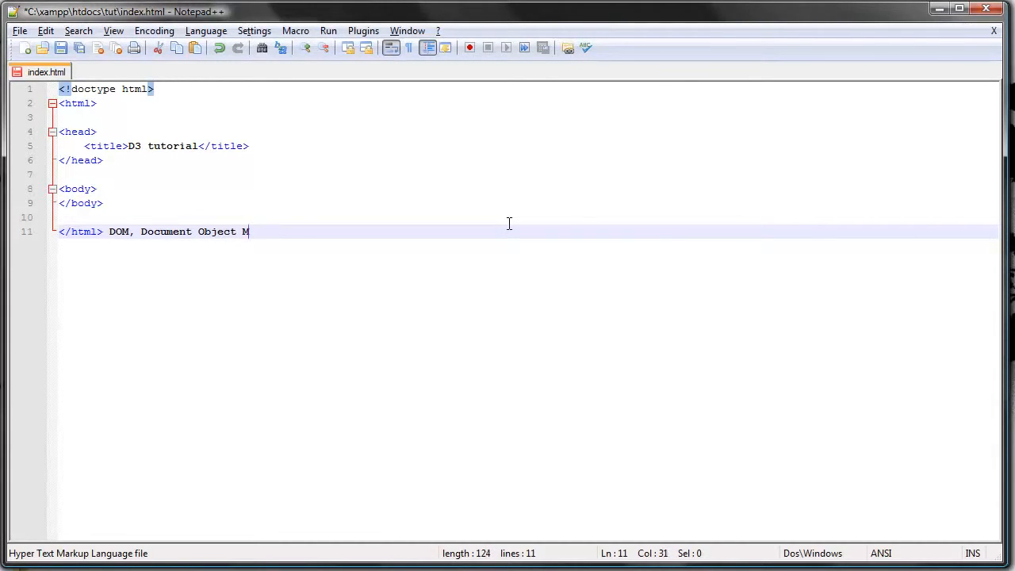
text(odel)
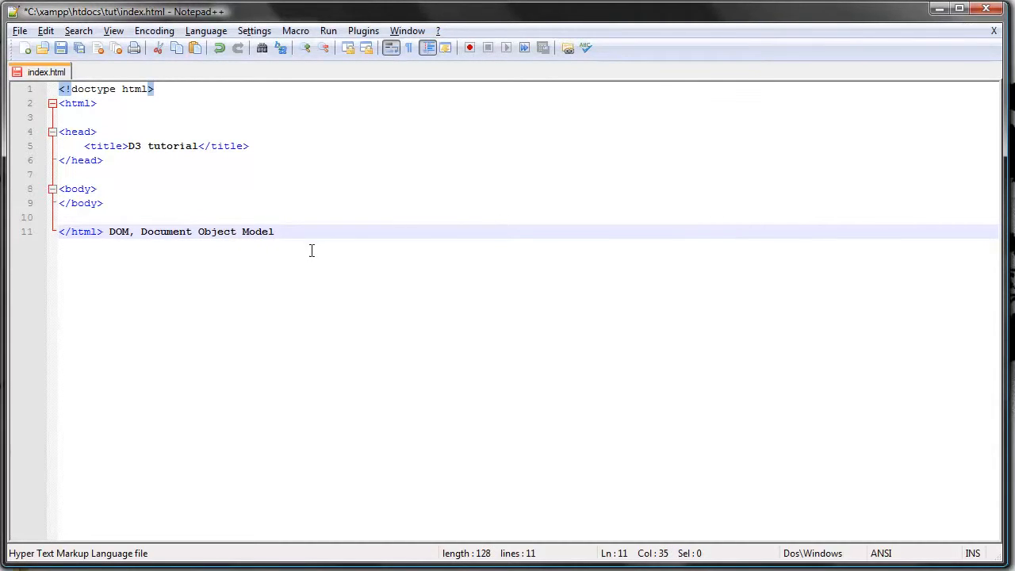
click(274, 231)
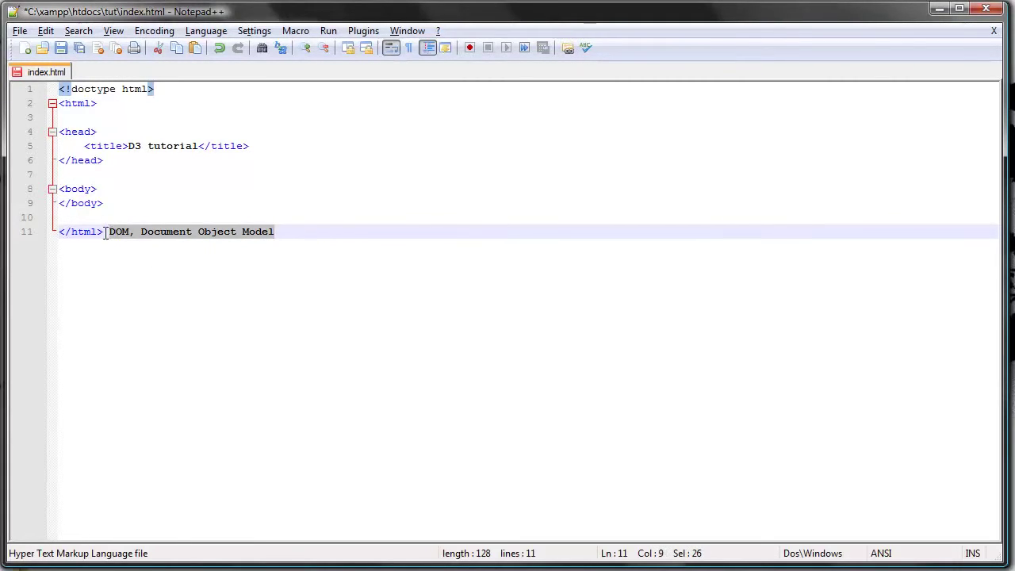
key(Delete)
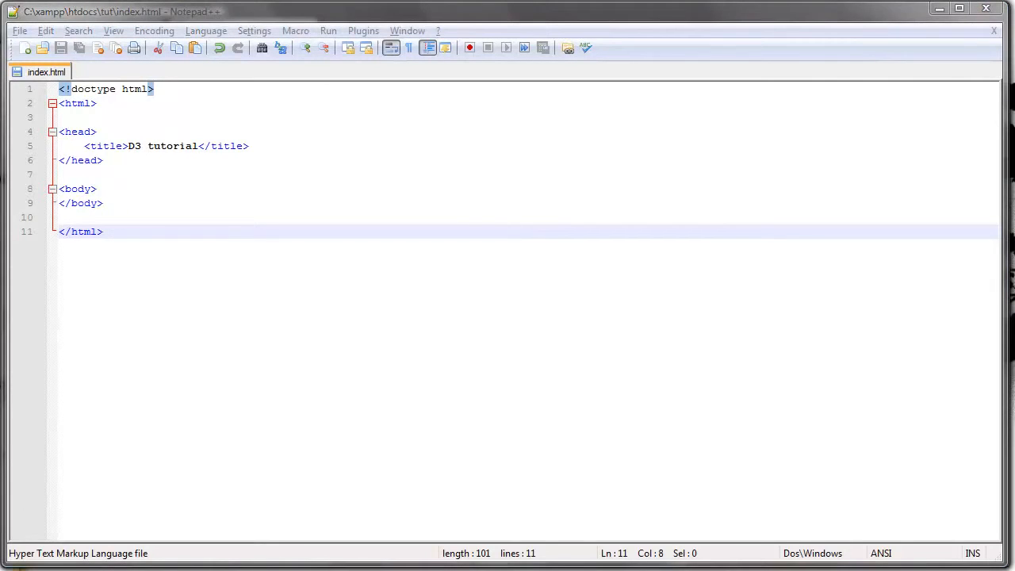
mouse_move(821, 120)
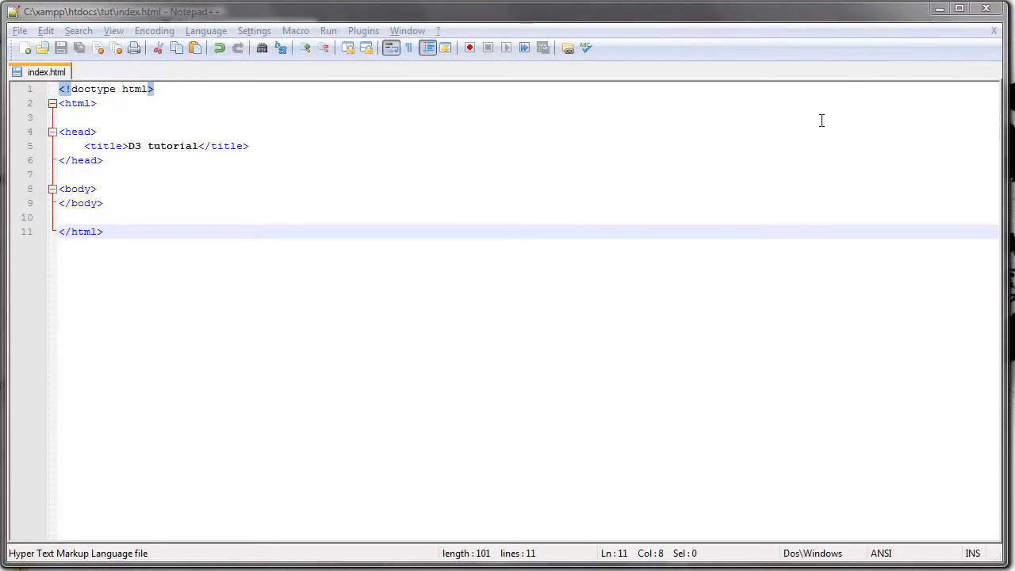
click(249, 146)
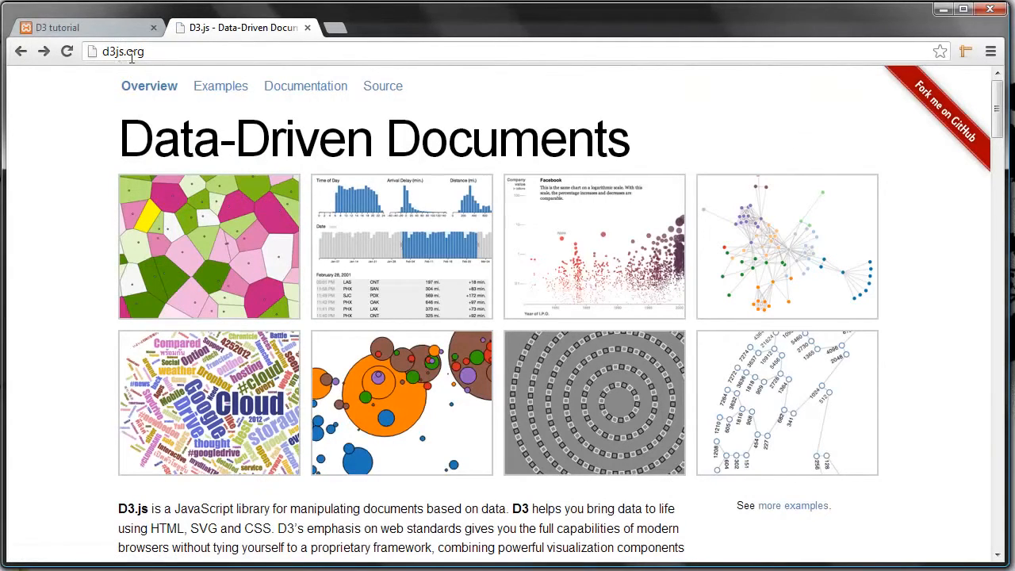
mouse_move(294, 95)
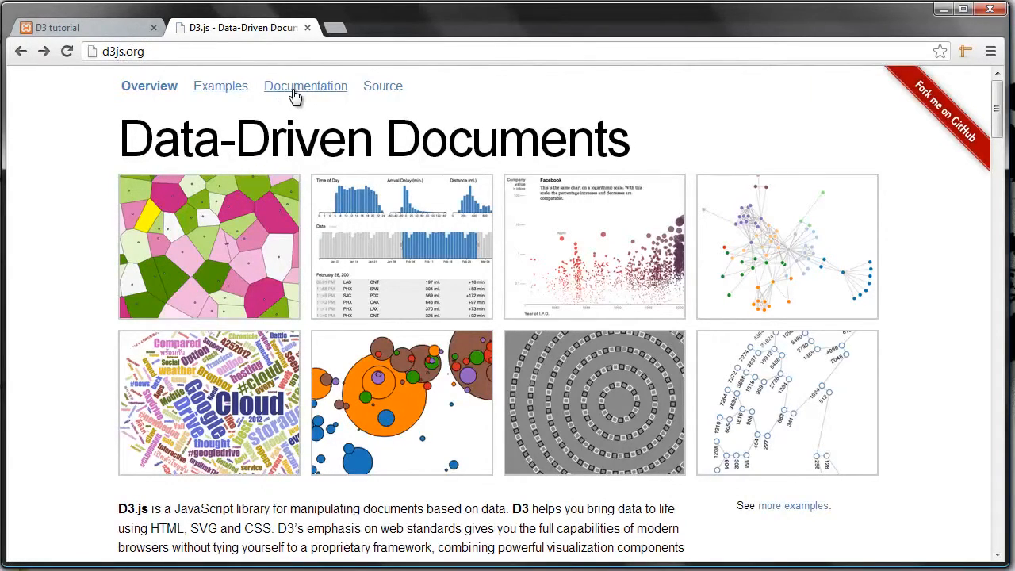
Open D3's API Reference wiki from the documentation, browse it, and follow d3.transition.
click(305, 85)
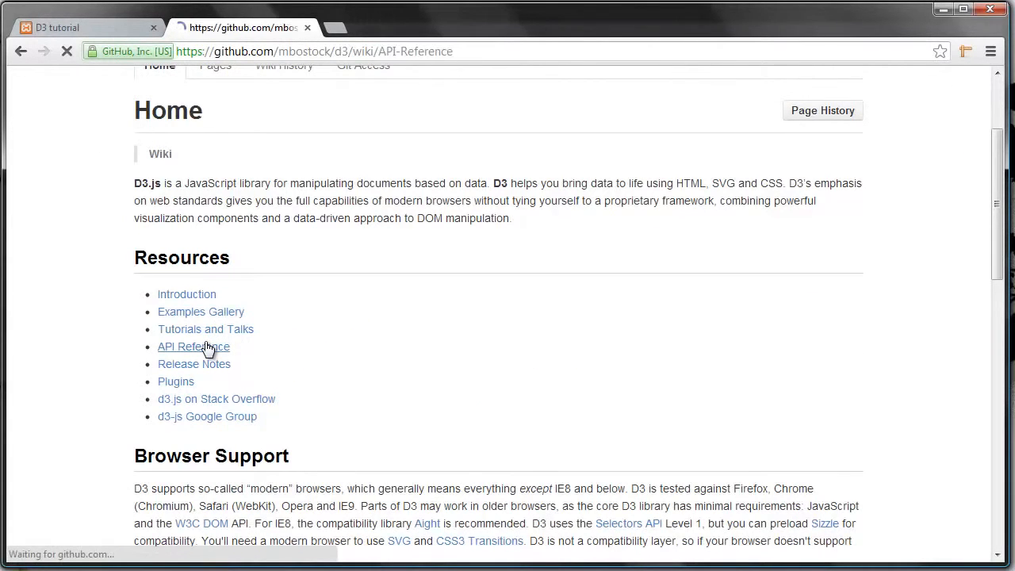
click(194, 347)
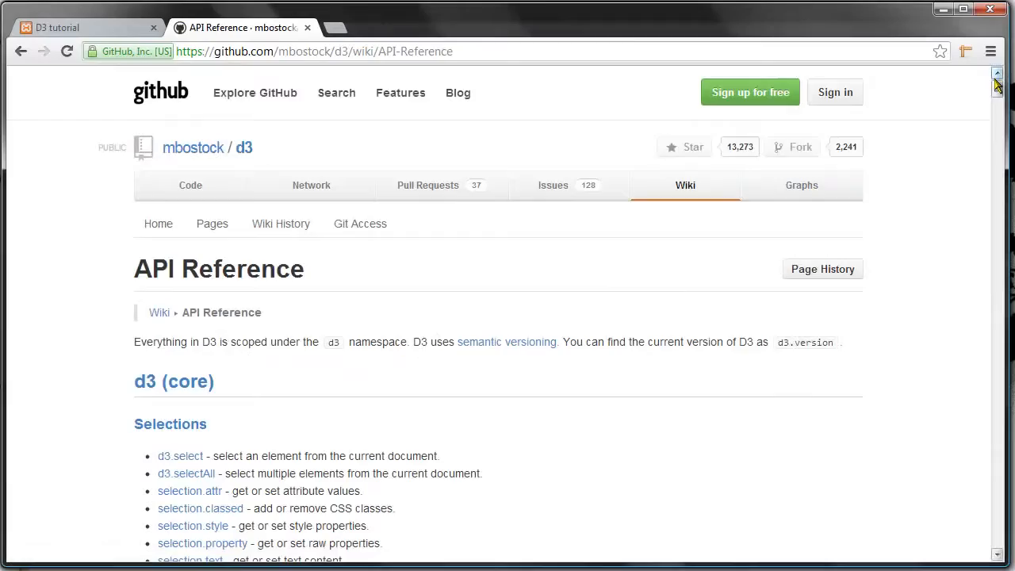
scroll(down, 3)
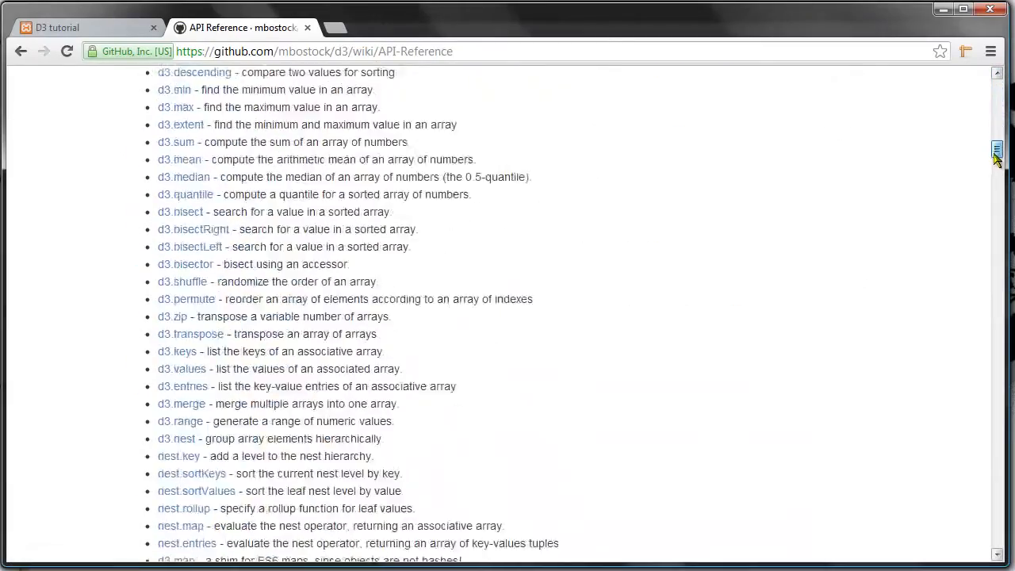
scroll(down, 3)
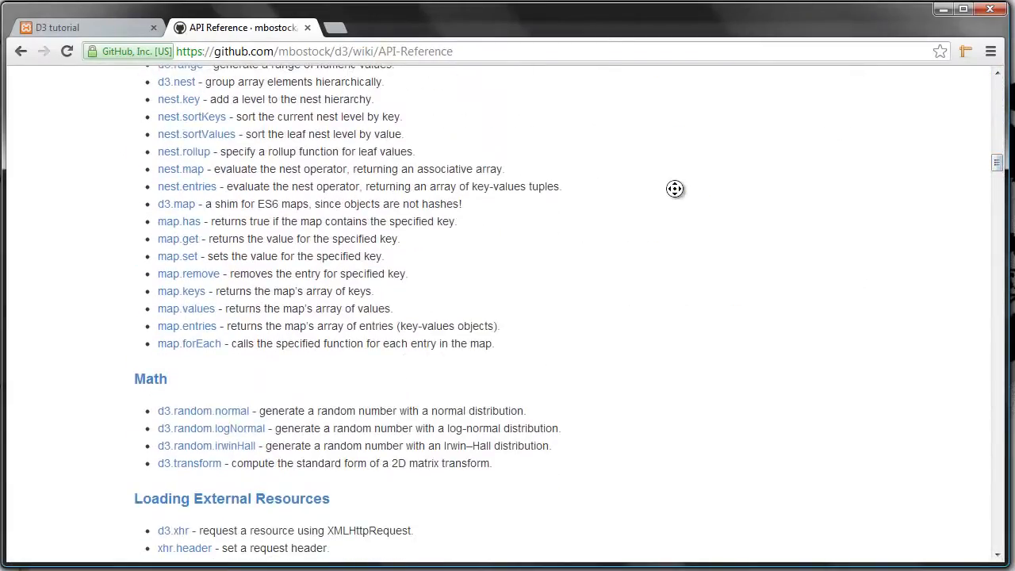
scroll(down, 3)
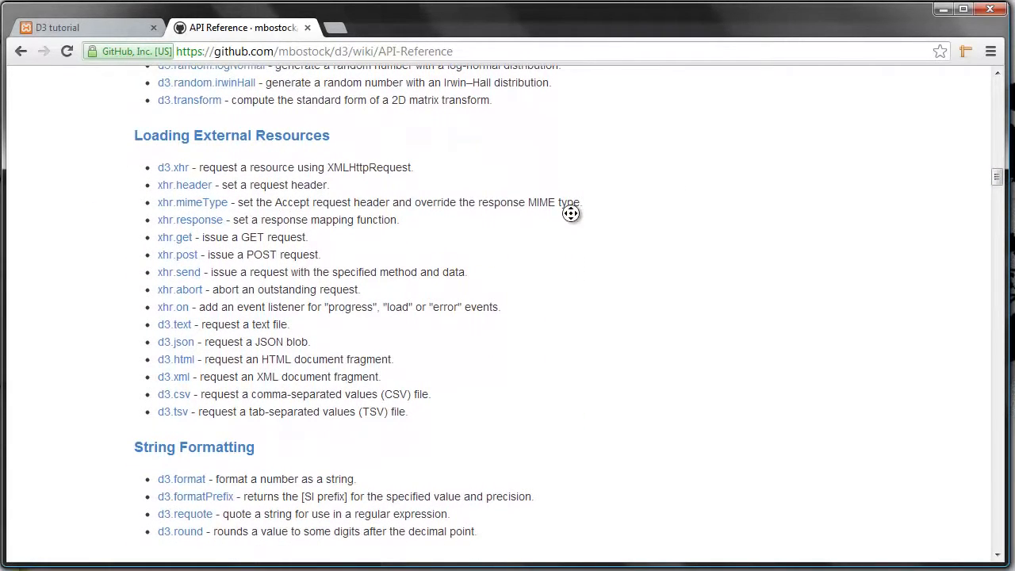
mouse_move(353, 247)
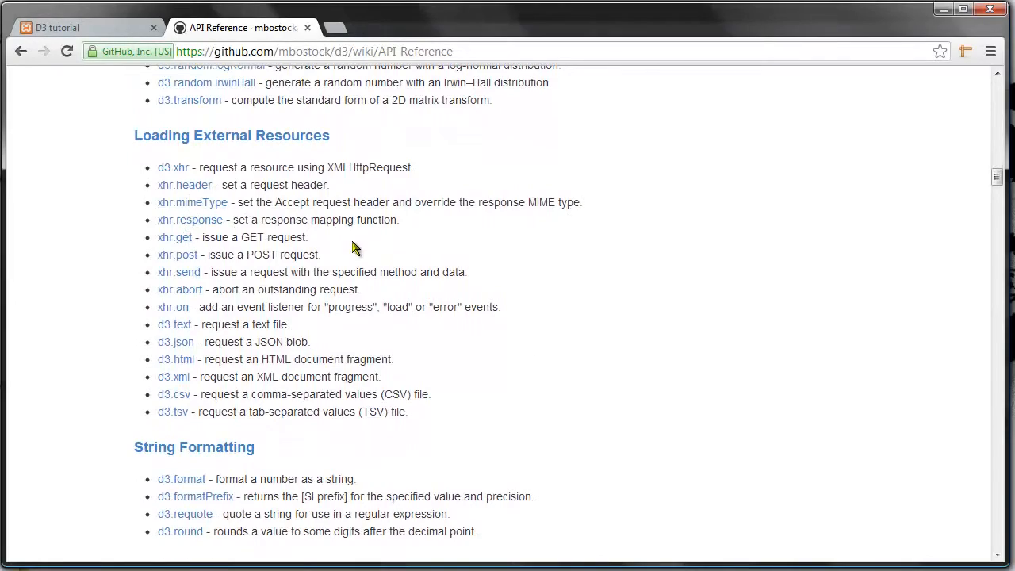
scroll(up, 3)
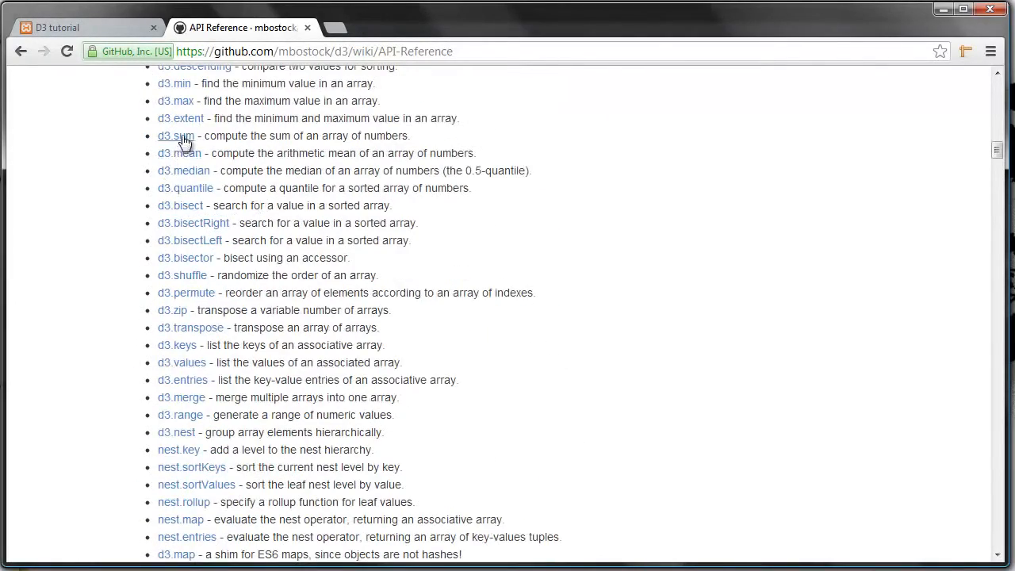
scroll(down, 3)
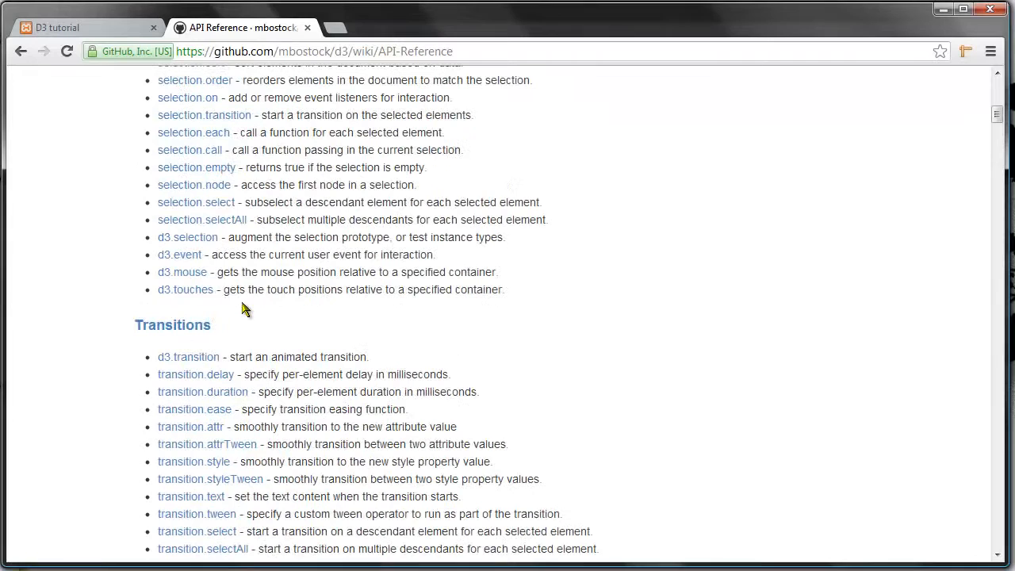
click(188, 357)
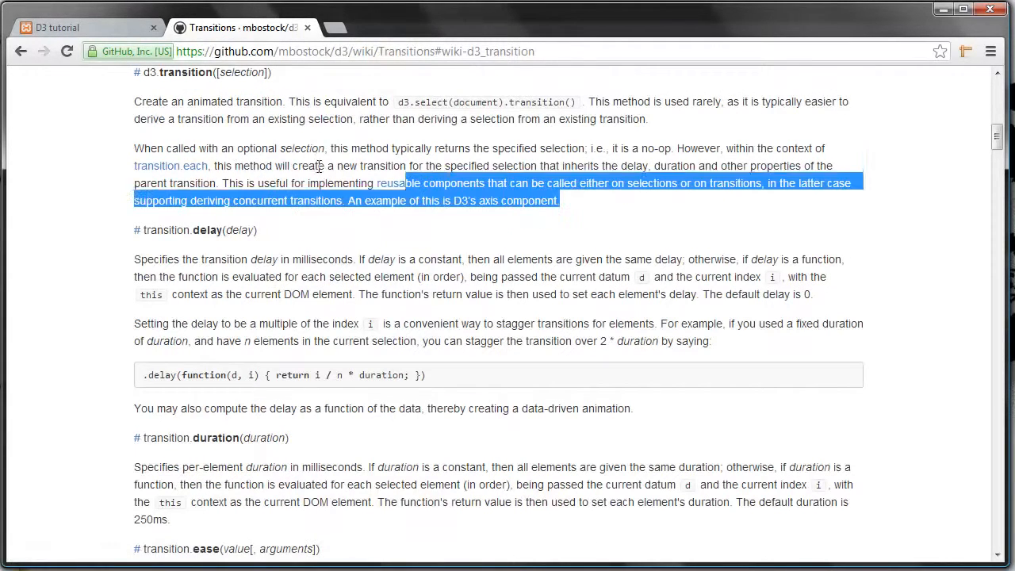
Highlight passages of the d3.transition description, including the part about inherited transition properties.
click(316, 150)
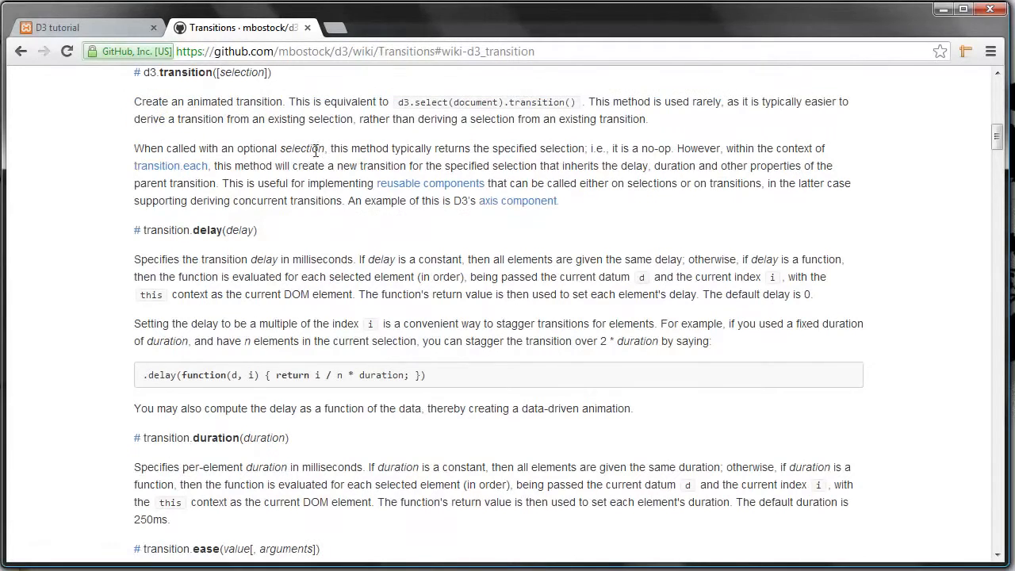
drag(238, 148, 559, 201)
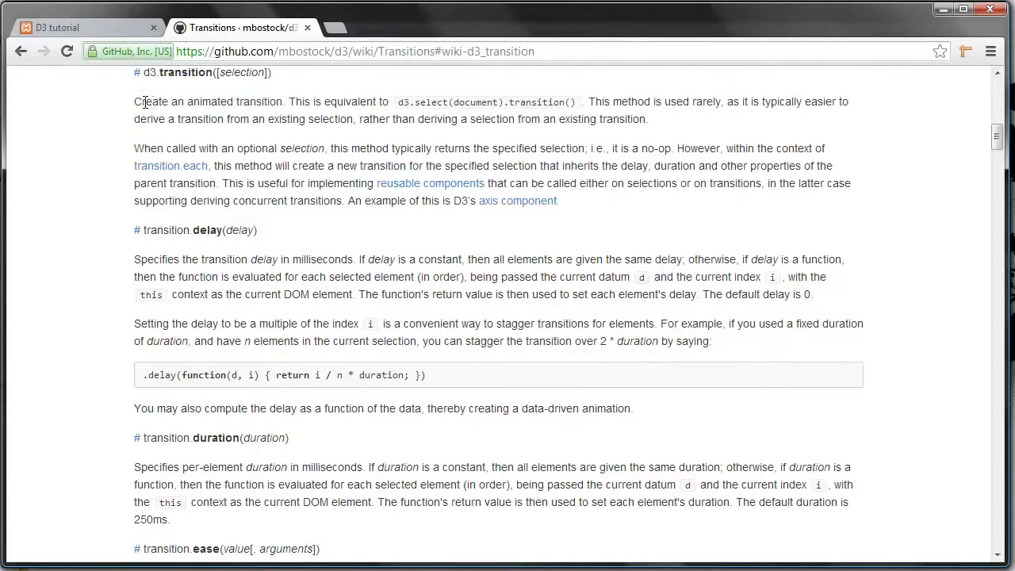
mouse_move(595, 206)
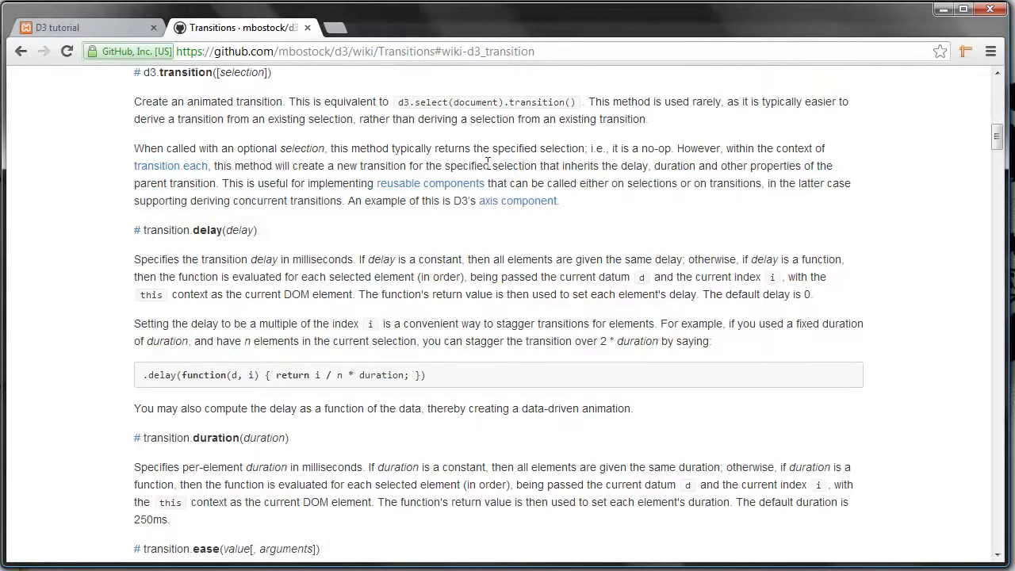
drag(409, 165, 513, 183)
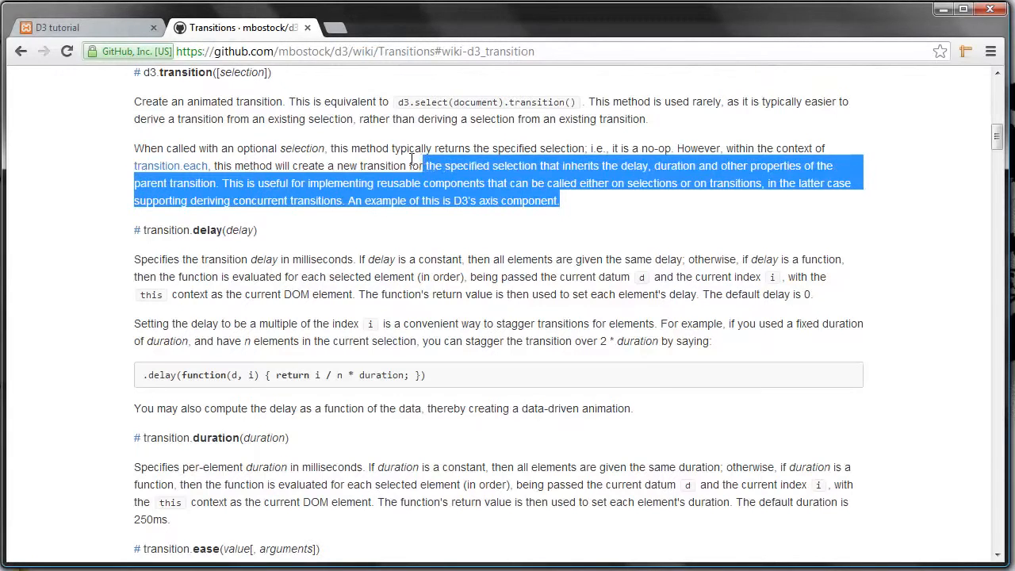
click(597, 219)
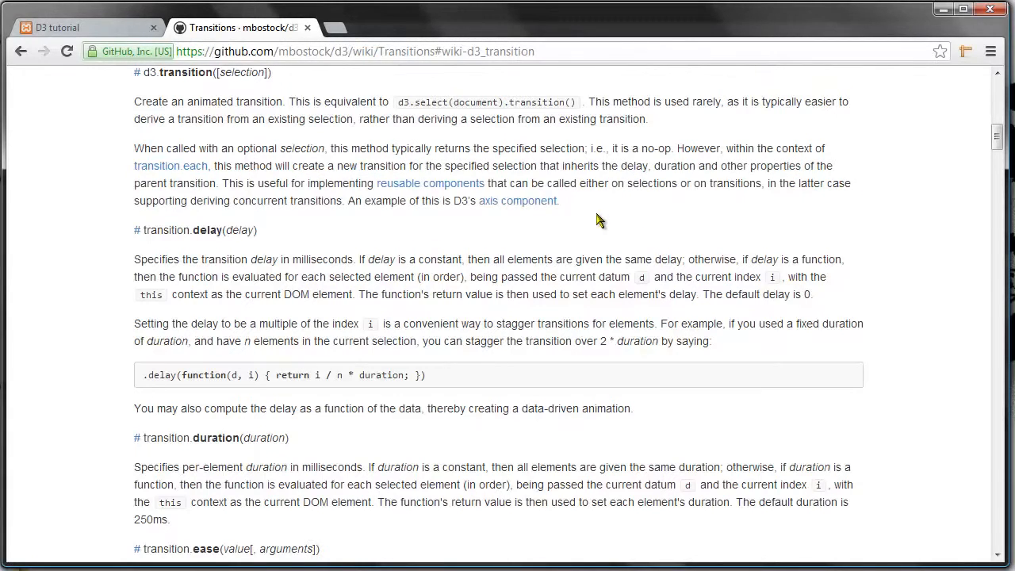
mouse_move(592, 220)
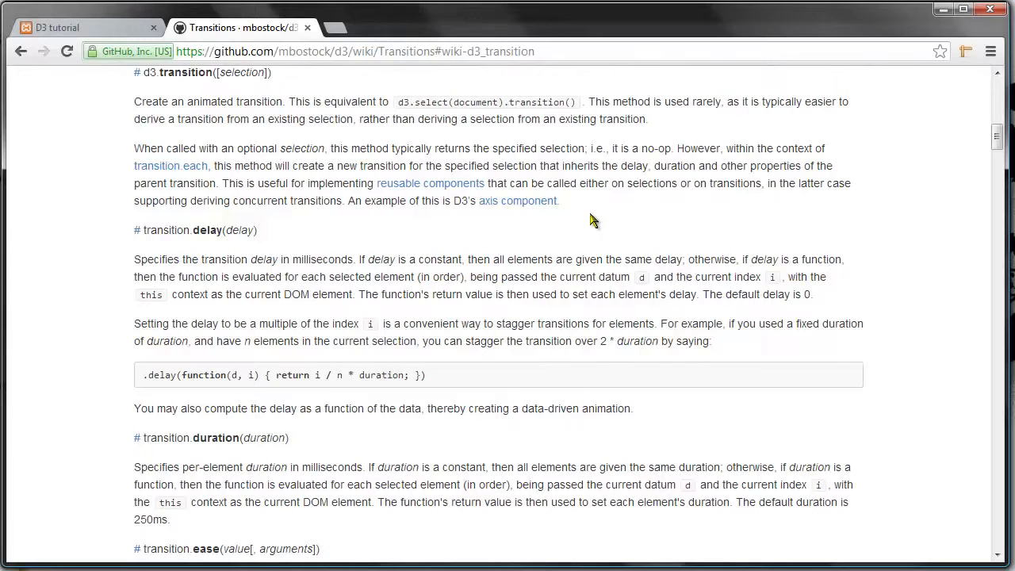
mouse_move(612, 272)
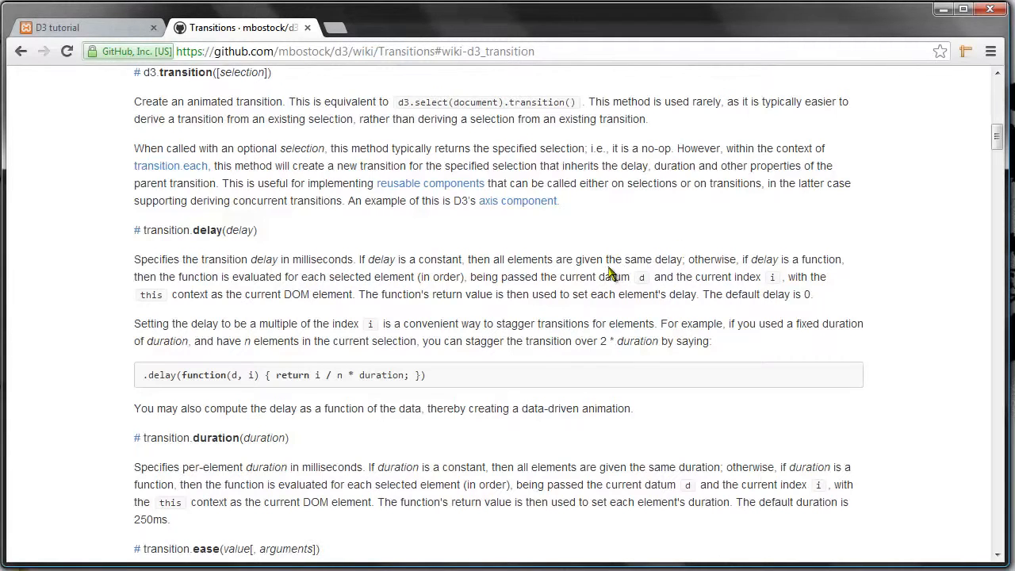
mouse_move(554, 269)
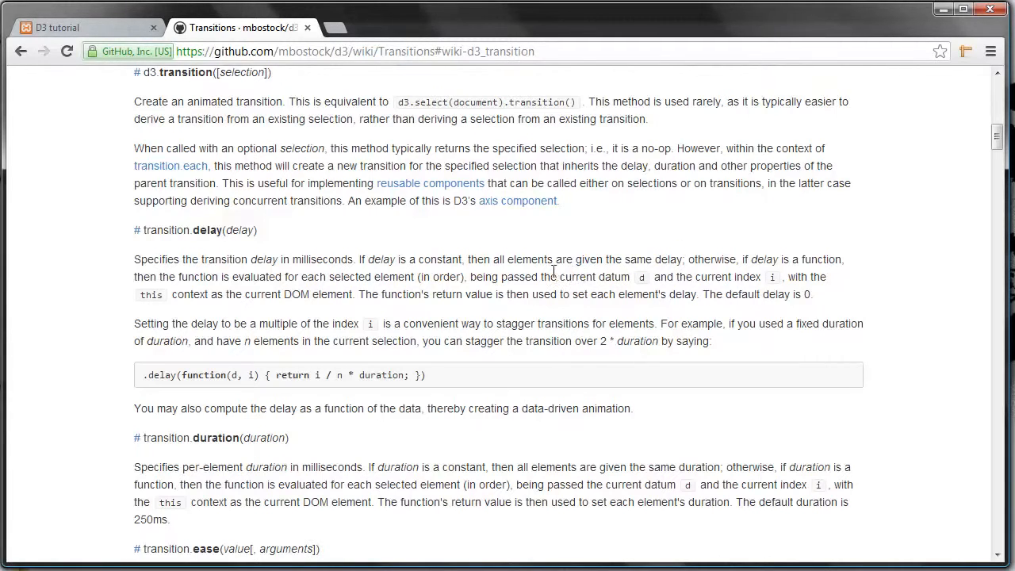
mouse_move(449, 263)
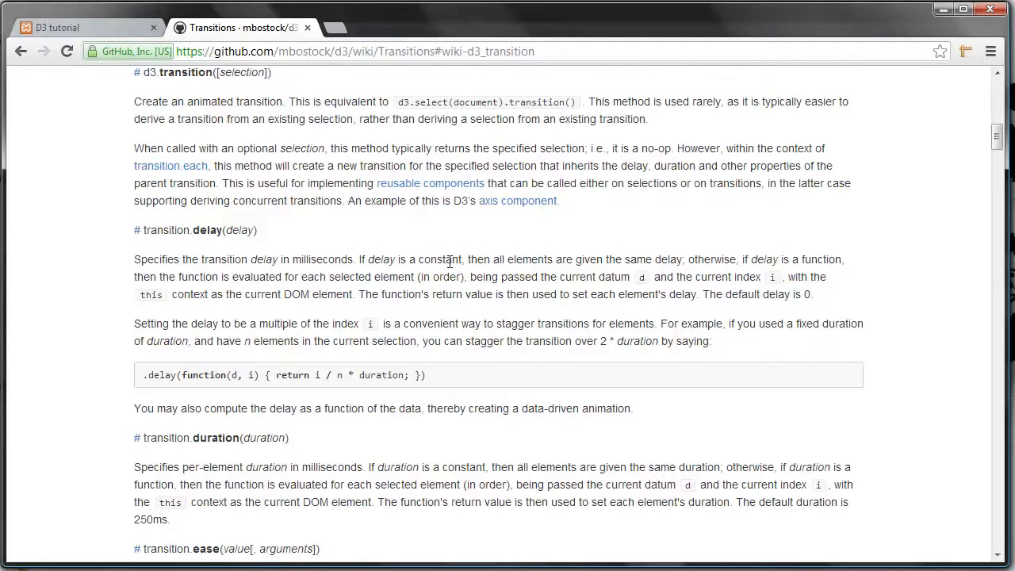